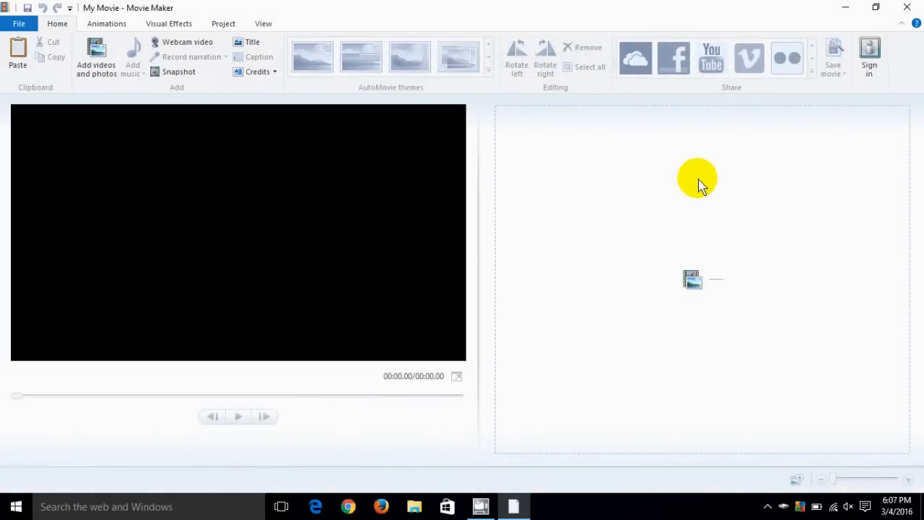
mouse_move(681, 320)
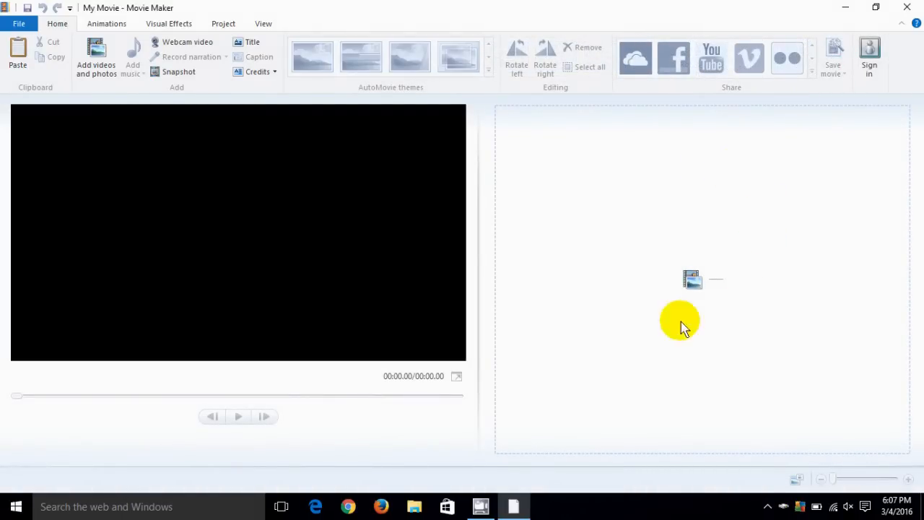
mouse_move(688, 280)
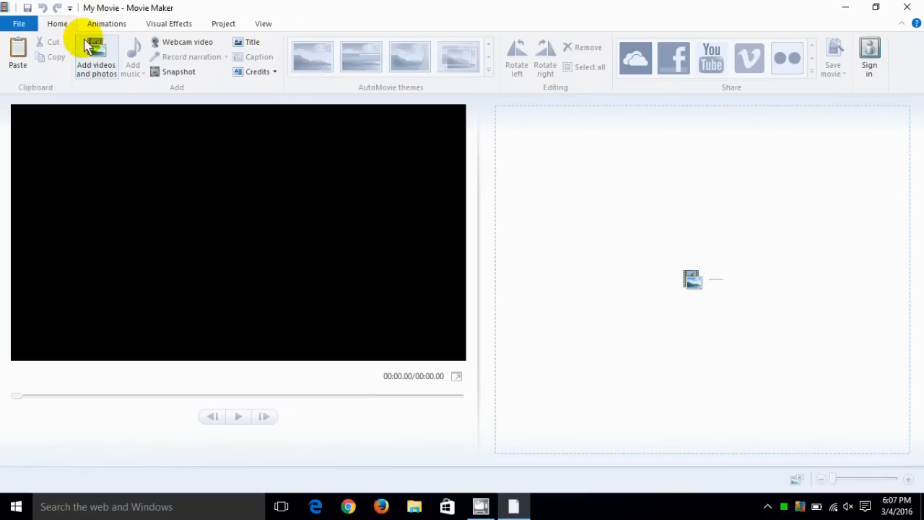
mouse_move(96, 53)
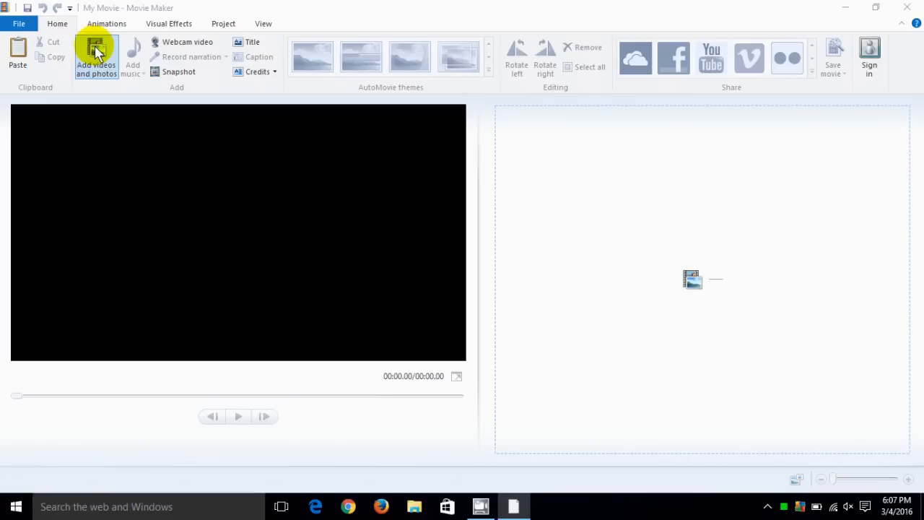
Step: Choose alligator_18.mp4 from Videos > Wildlife Videos in the add-videos picker
left_click(95, 52)
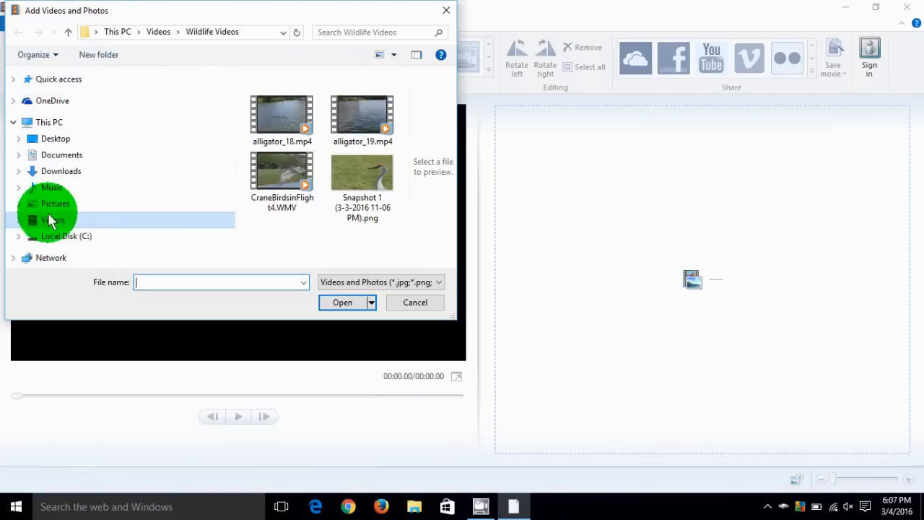
left_click(53, 220)
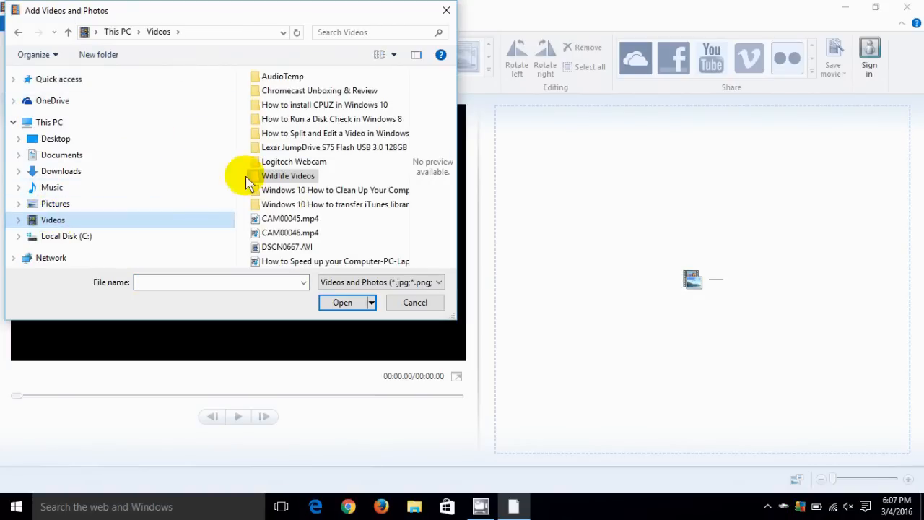
double_click(288, 176)
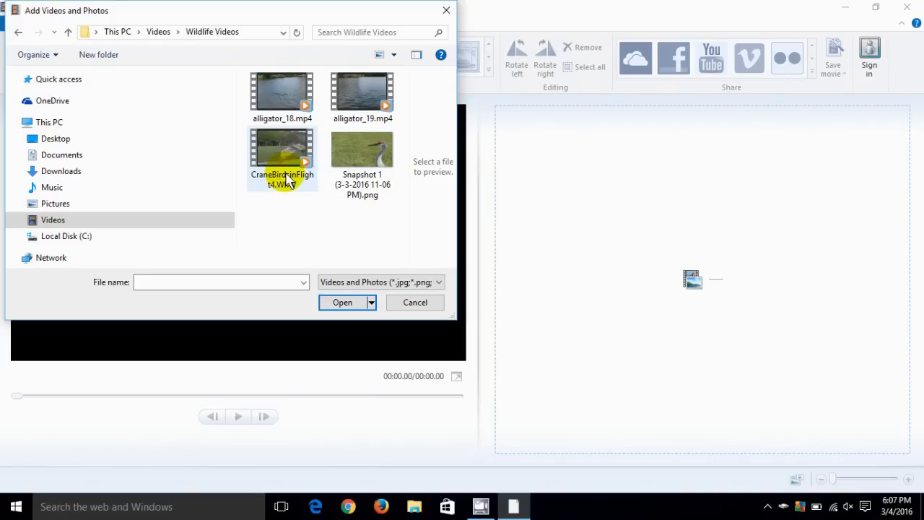
mouse_move(317, 180)
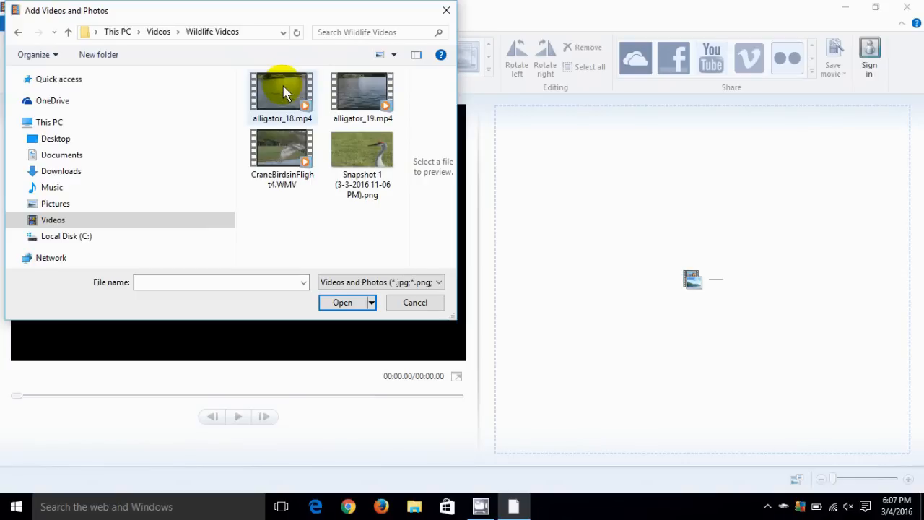
left_click(283, 94)
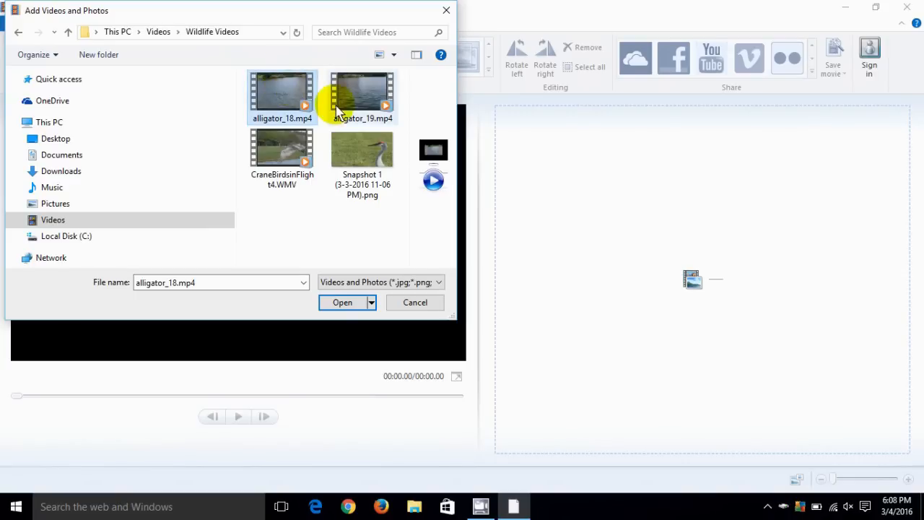
left_click(343, 303)
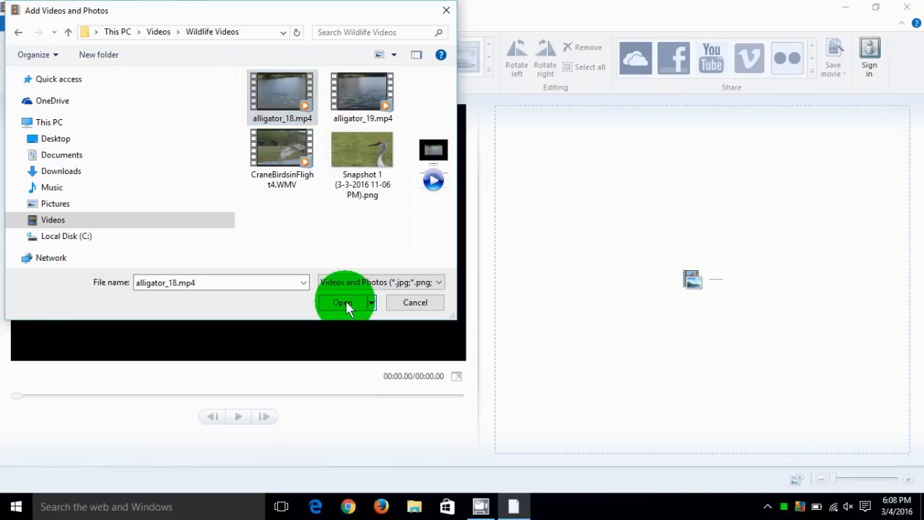
Step: Import alligator_18.mp4 into the project as a single 01:06.80 clip
left_click(341, 303)
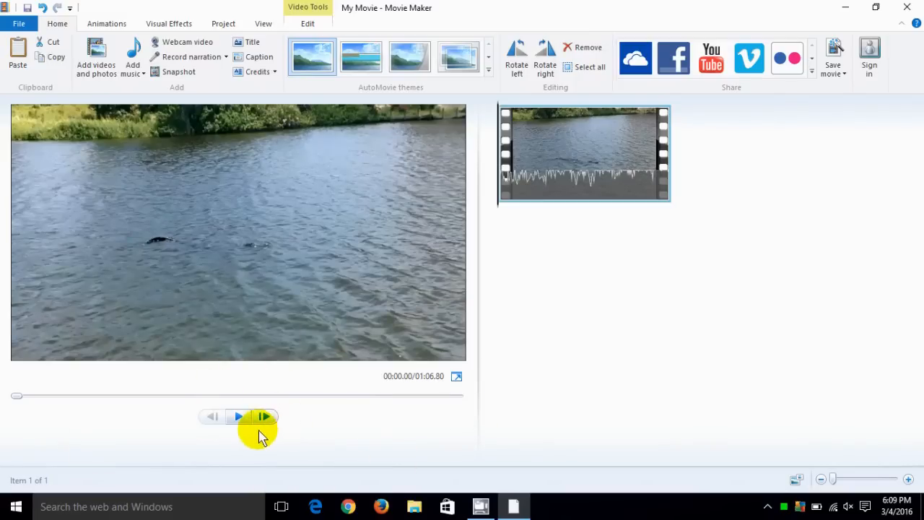
left_click(238, 416)
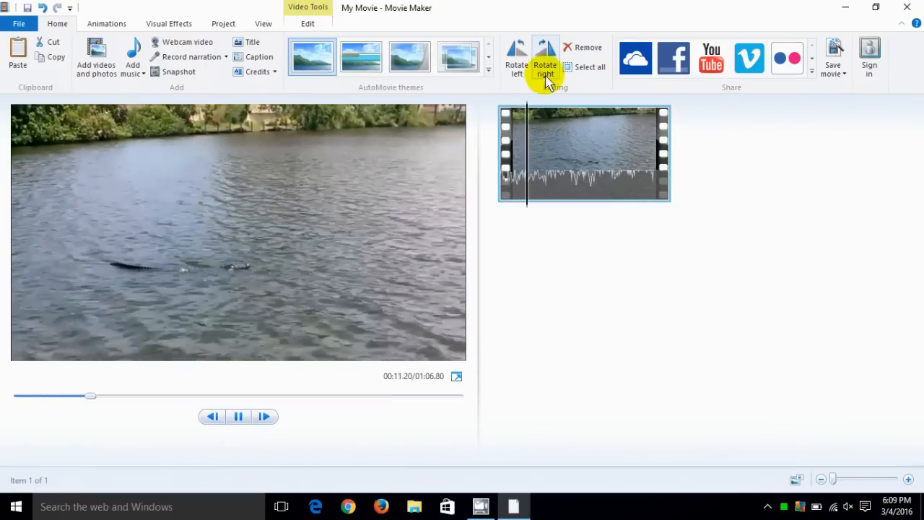
mouse_move(567, 171)
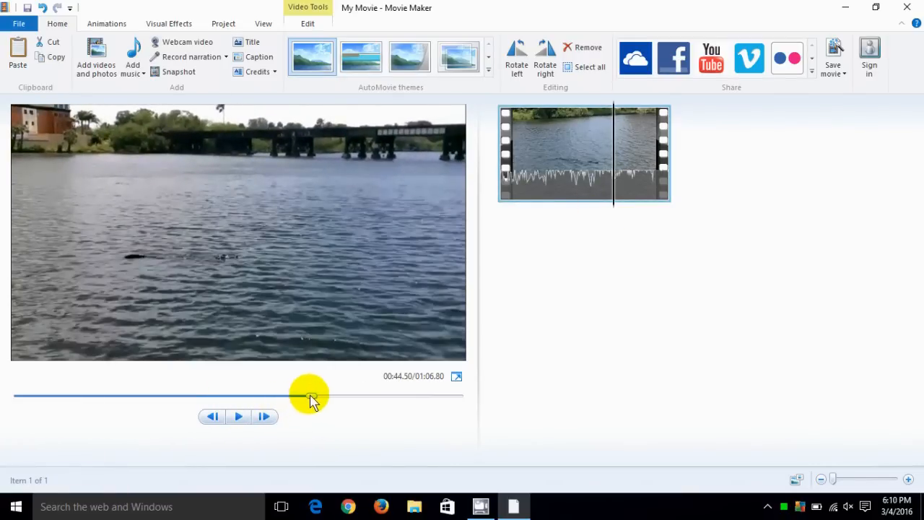
left_click_drag(311, 396, 159, 396)
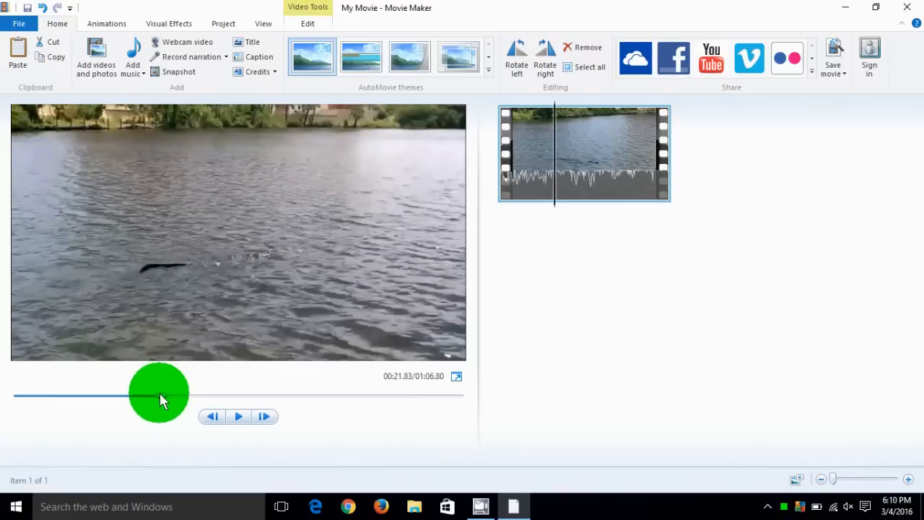
mouse_move(543, 226)
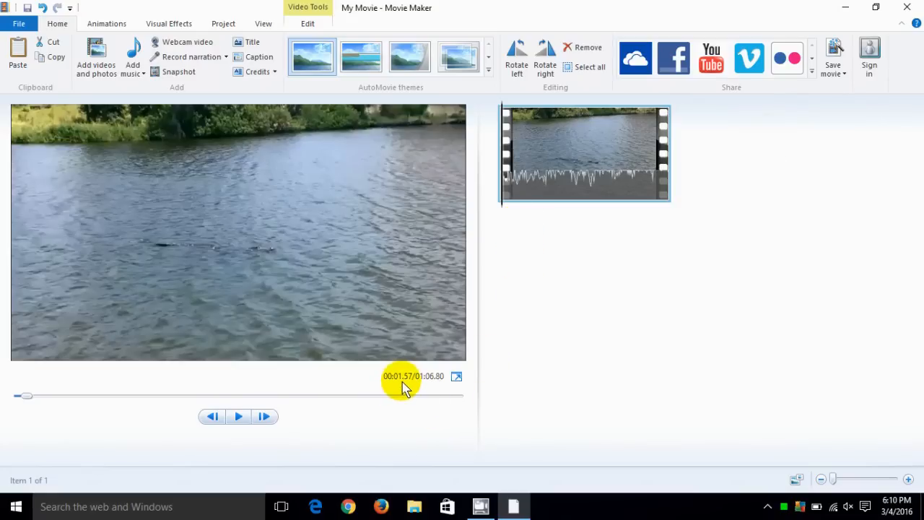
mouse_move(500, 217)
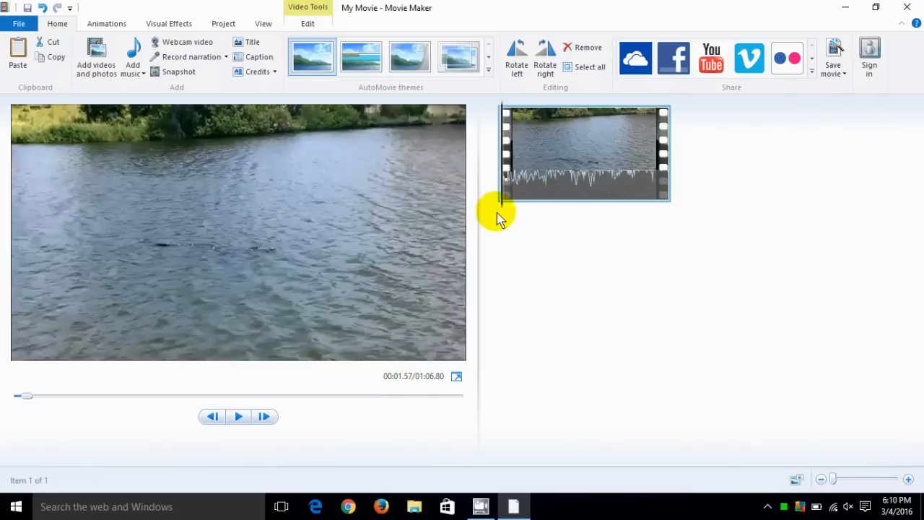
Step: Split the alligator clip at 0:01.57 and remove the opening piece, leaving 1:05.27
right_click(506, 209)
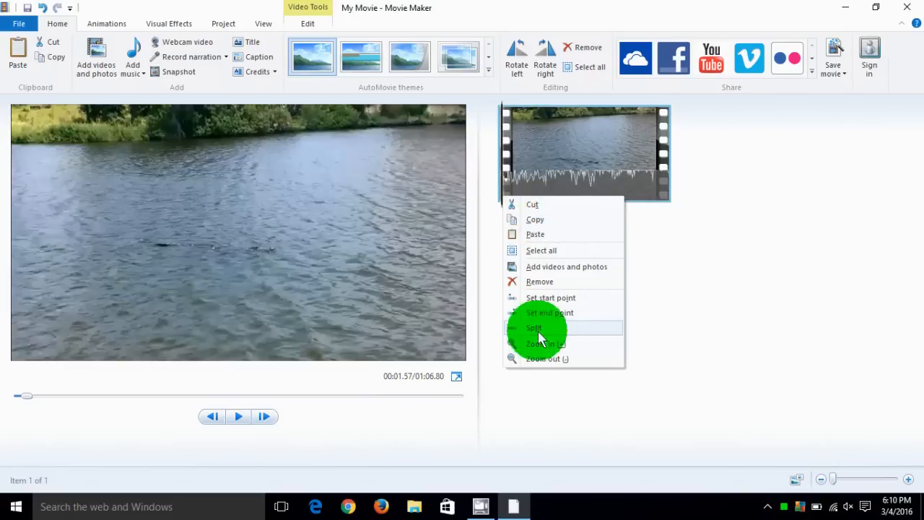
left_click(534, 328)
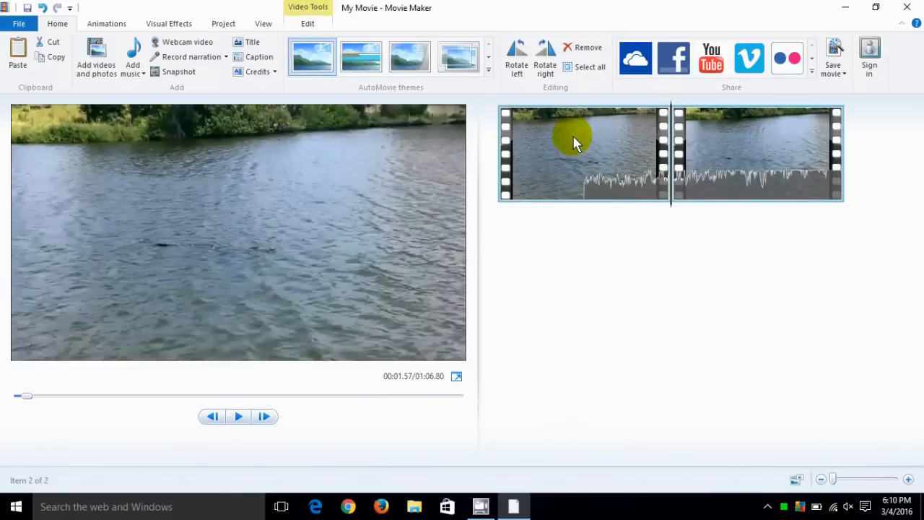
left_click(574, 142)
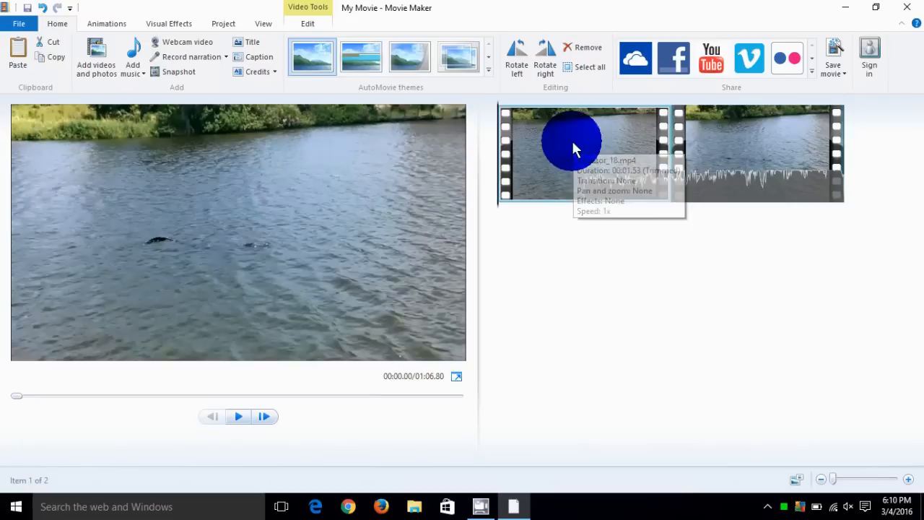
right_click(578, 148)
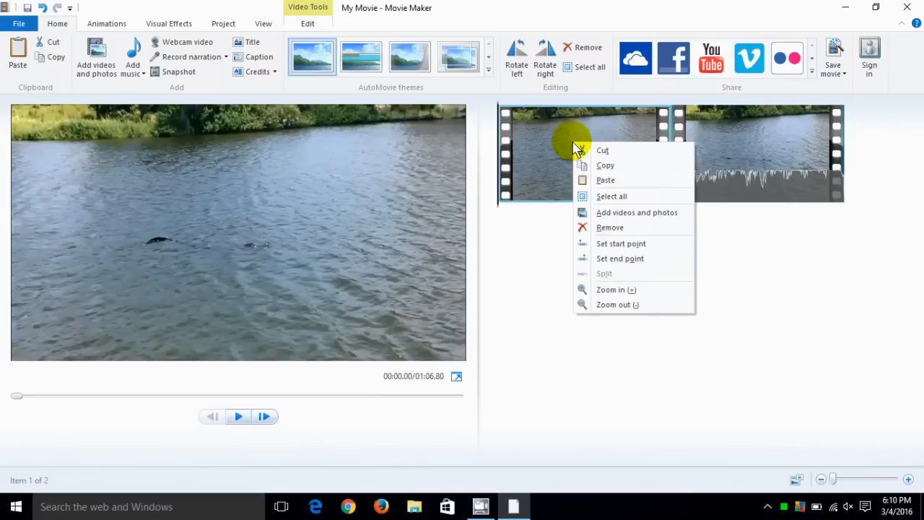
left_click(609, 228)
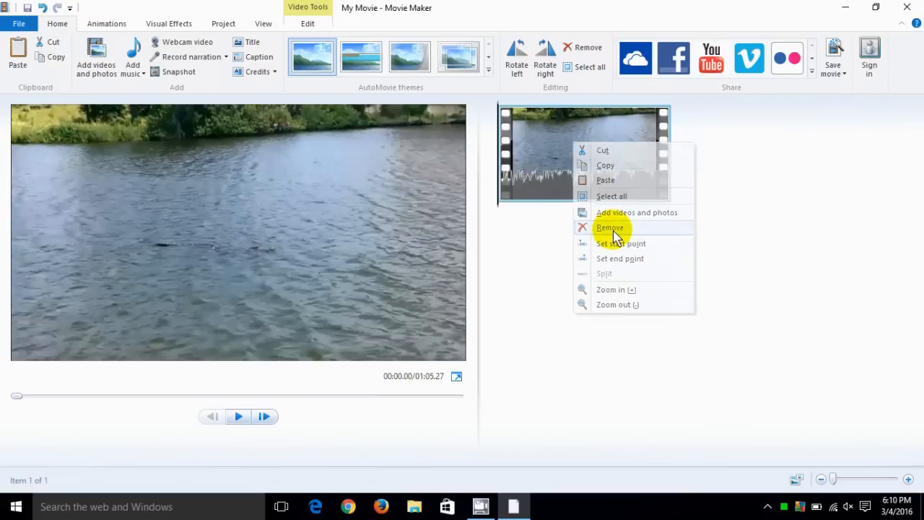
left_click(611, 227)
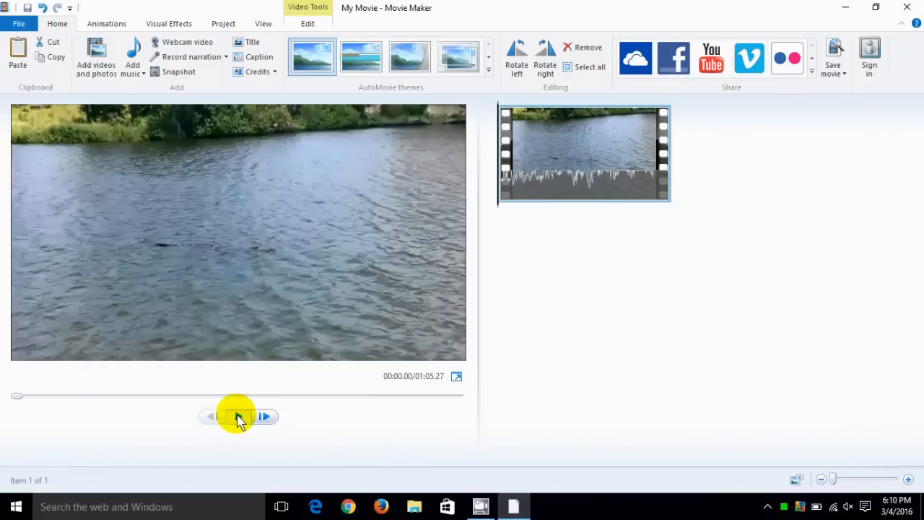
Step: Preview the trimmed 1:05.27 alligator clip from the start, stopping around 0:07.87
left_click(238, 417)
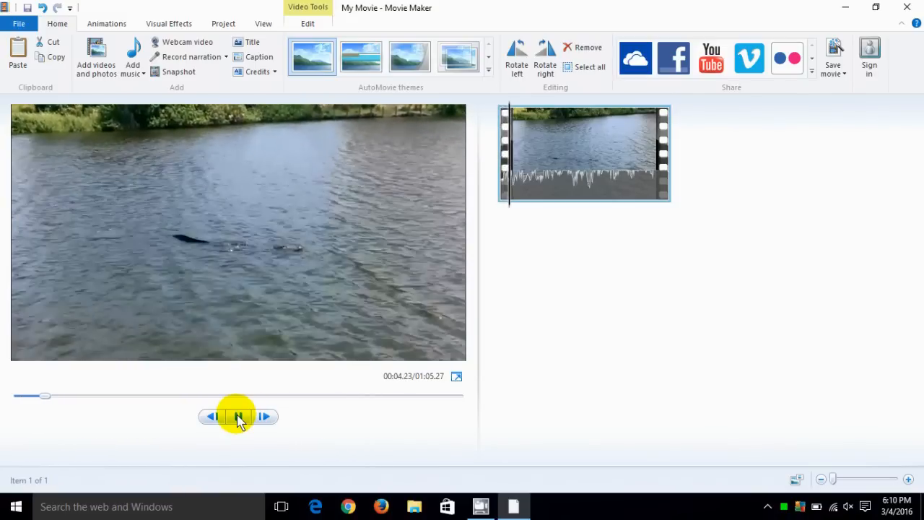
left_click(239, 416)
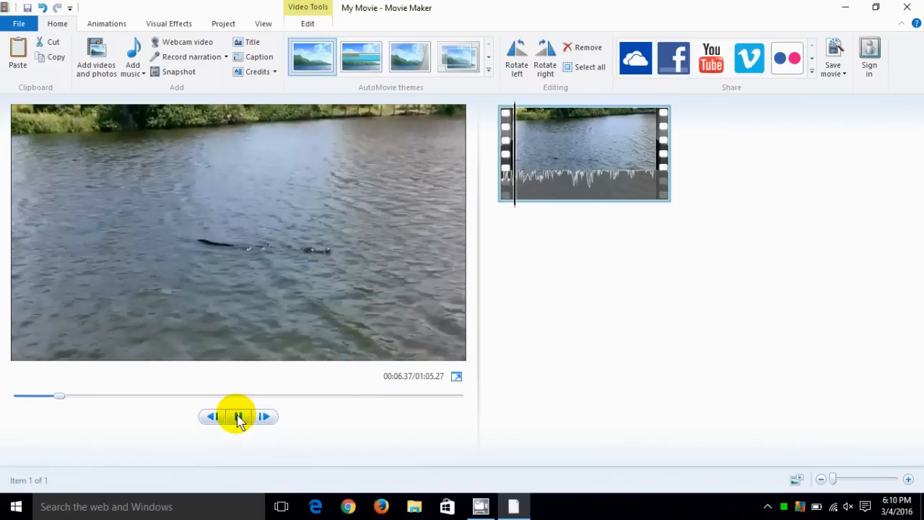
left_click(239, 416)
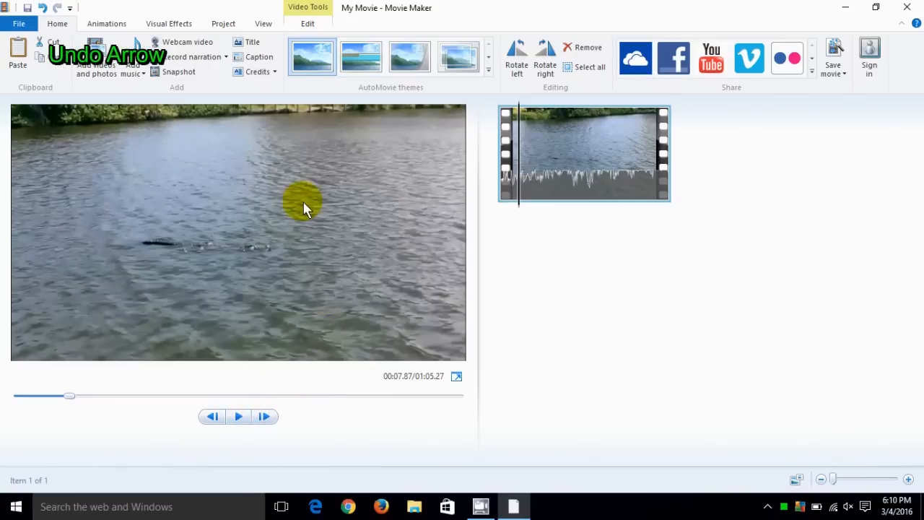
mouse_move(45, 8)
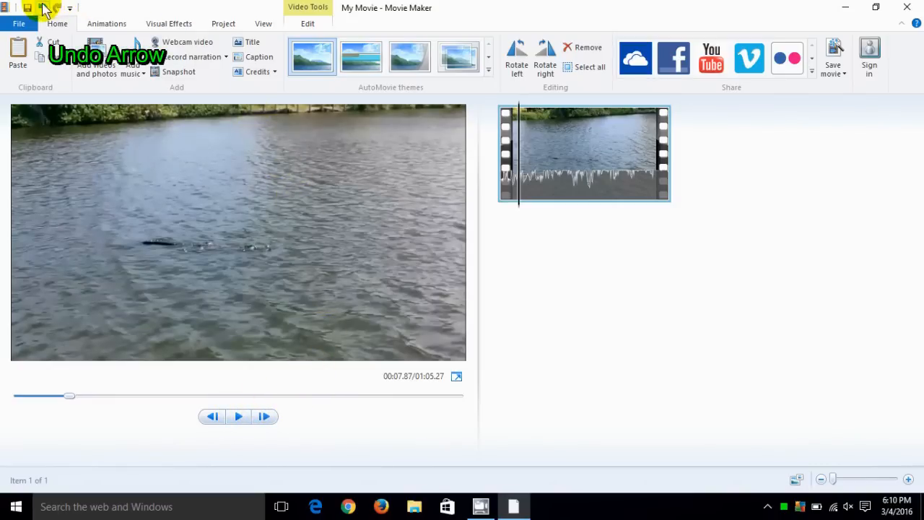
mouse_move(52, 10)
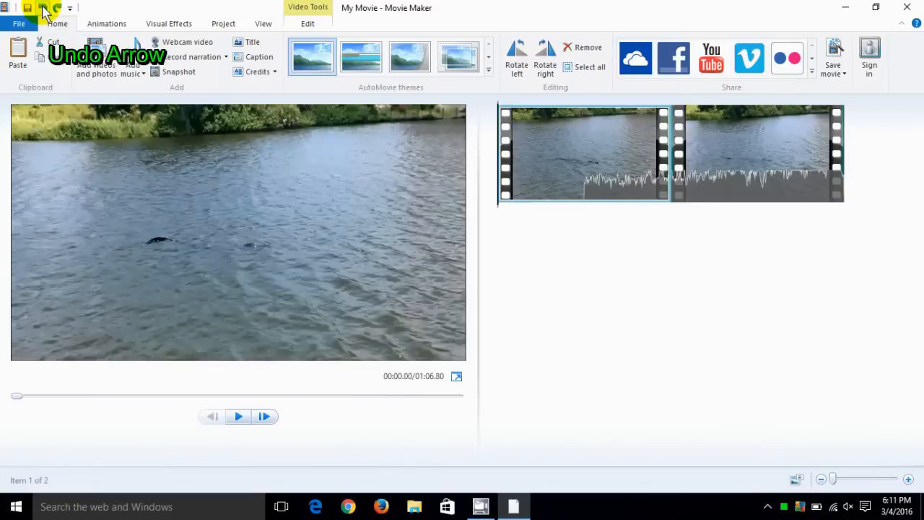
Step: Undo to restore the full 1:06.80 clip and pause playback at 0:33.93
left_click(50, 10)
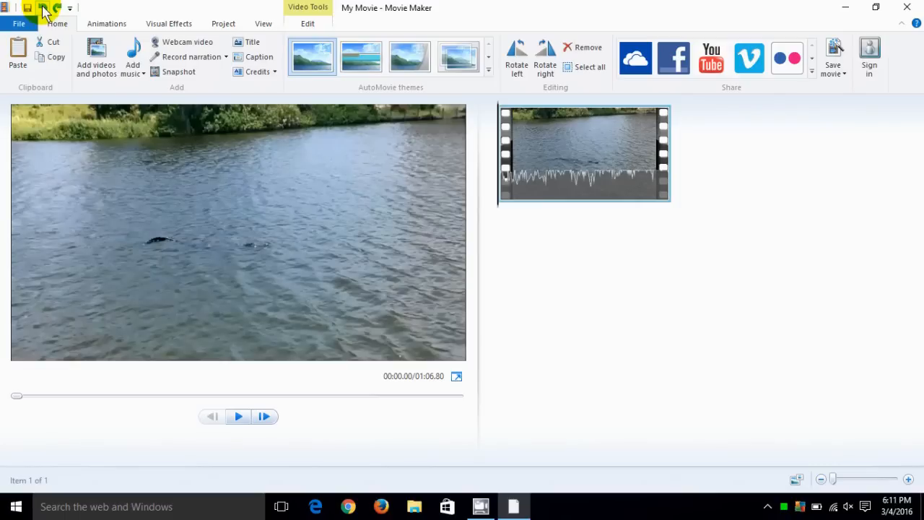
mouse_move(45, 269)
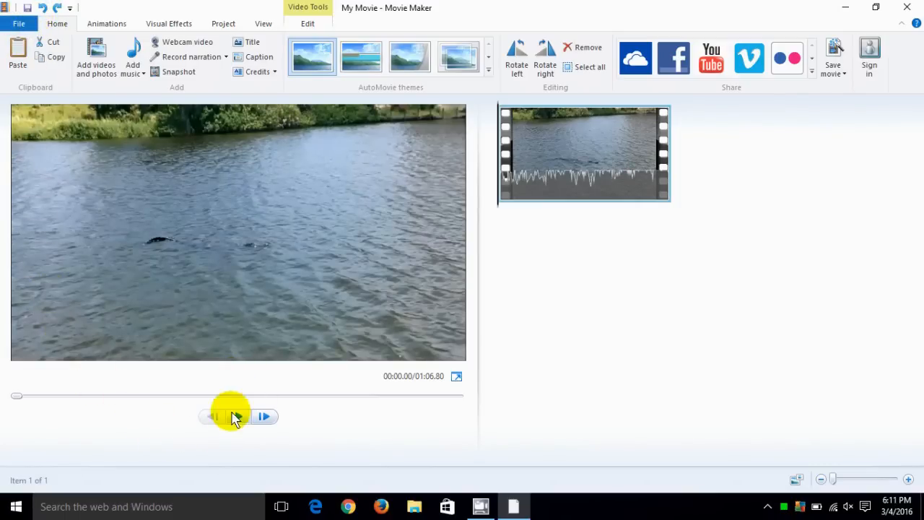
left_click(239, 417)
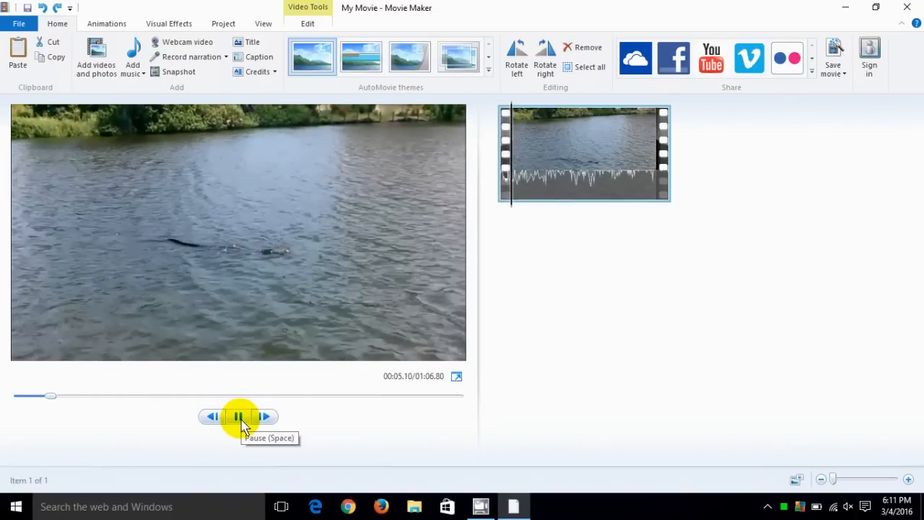
left_click(238, 417)
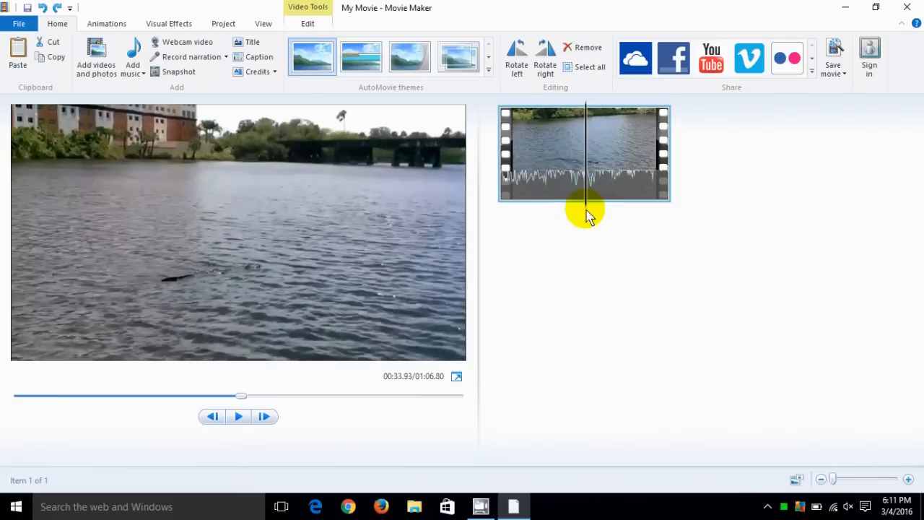
mouse_move(587, 200)
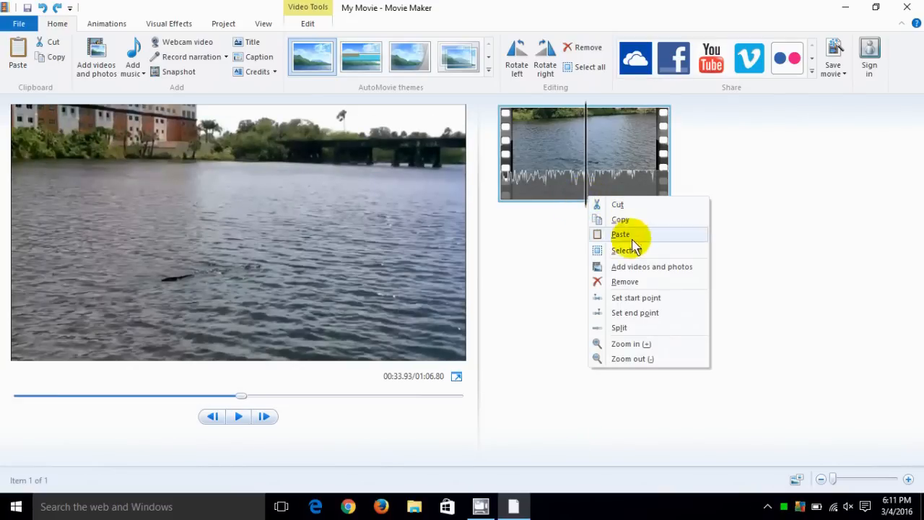
mouse_move(636, 328)
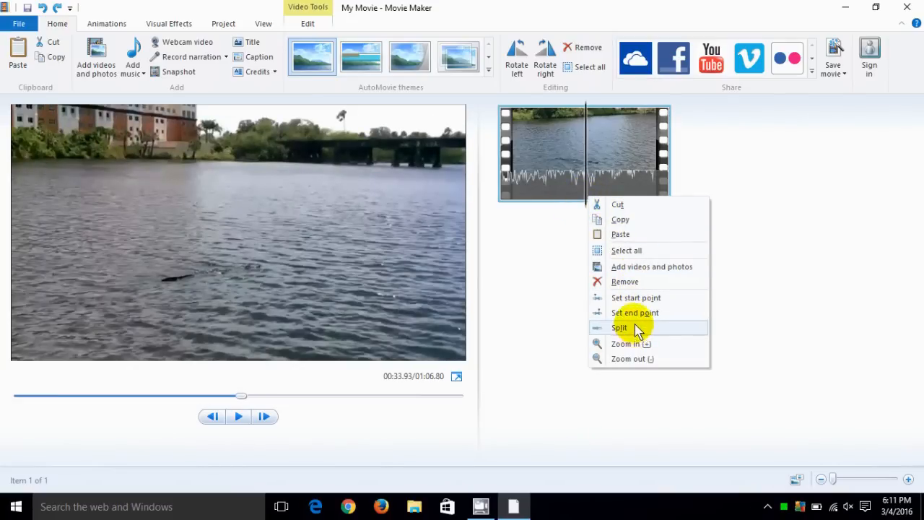
mouse_move(631, 221)
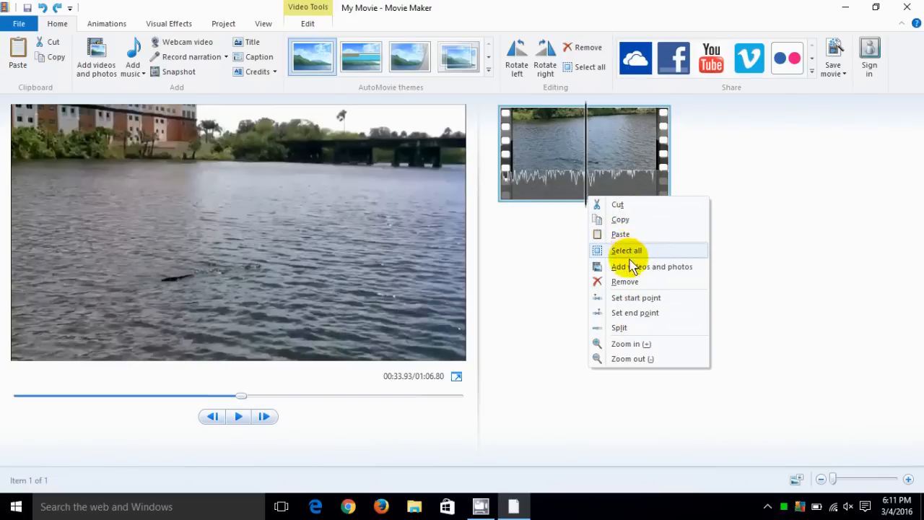
mouse_move(632, 271)
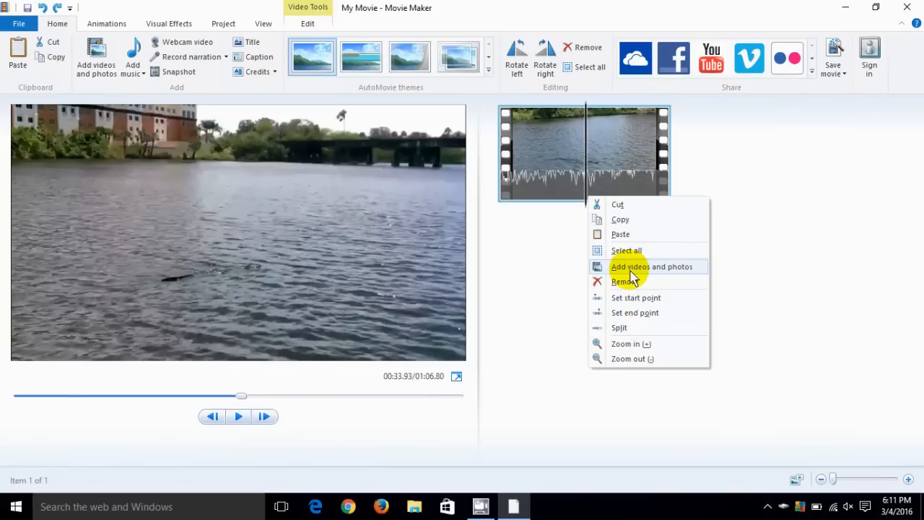
mouse_move(636, 298)
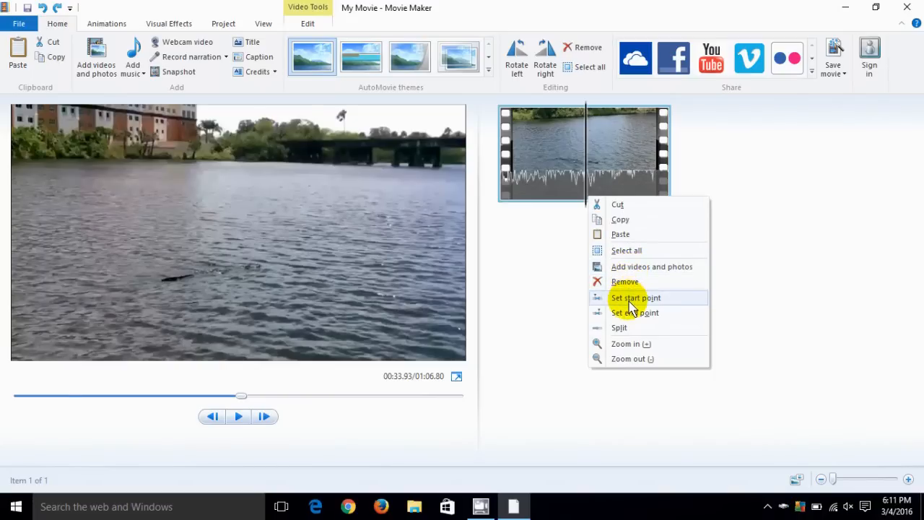
mouse_move(634, 313)
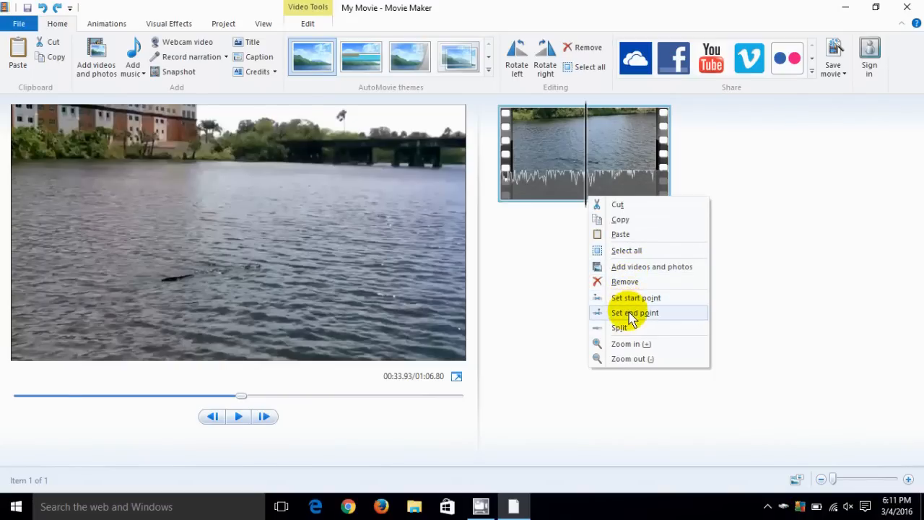
mouse_move(630, 365)
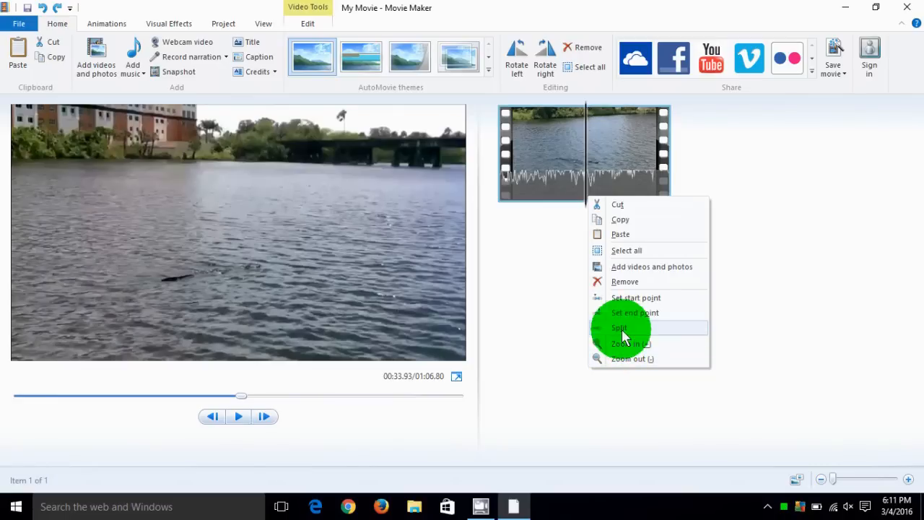
Step: Split the alligator clip into two items at 0:33.93
left_click(620, 327)
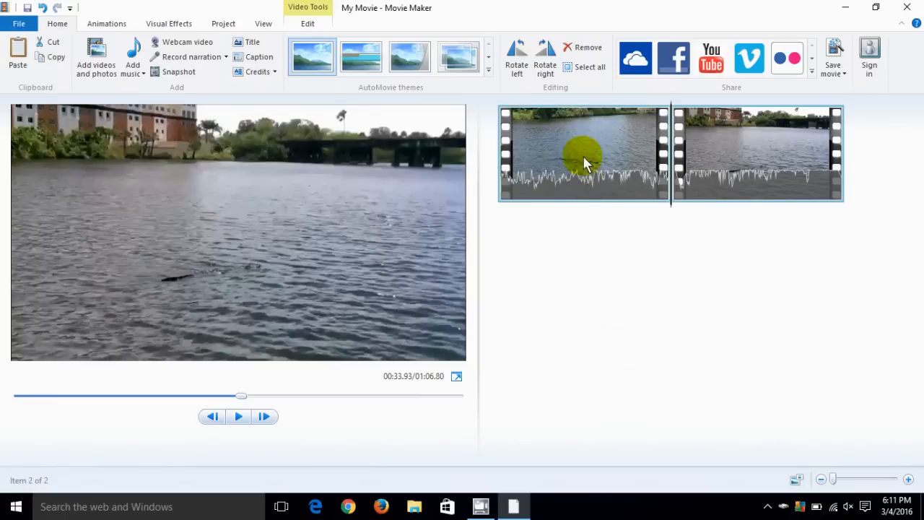
mouse_move(737, 137)
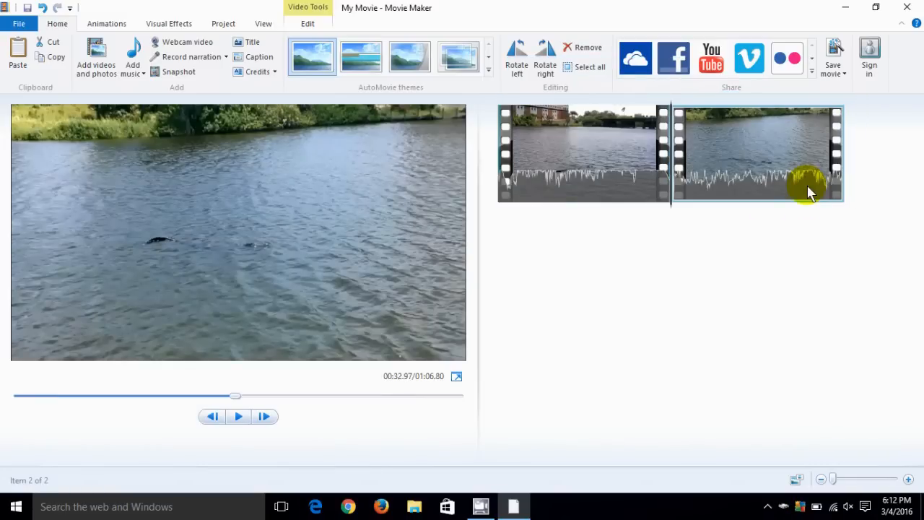
left_click_drag(809, 191, 690, 162)
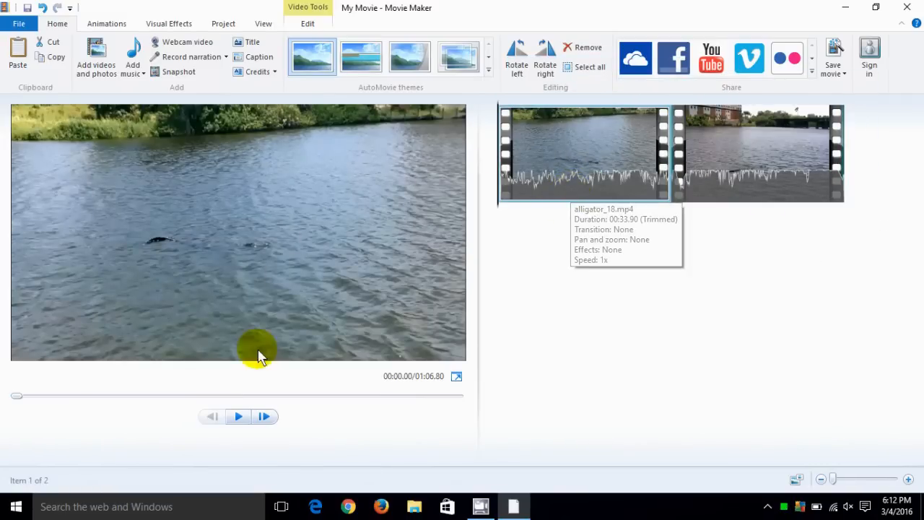
left_click(238, 417)
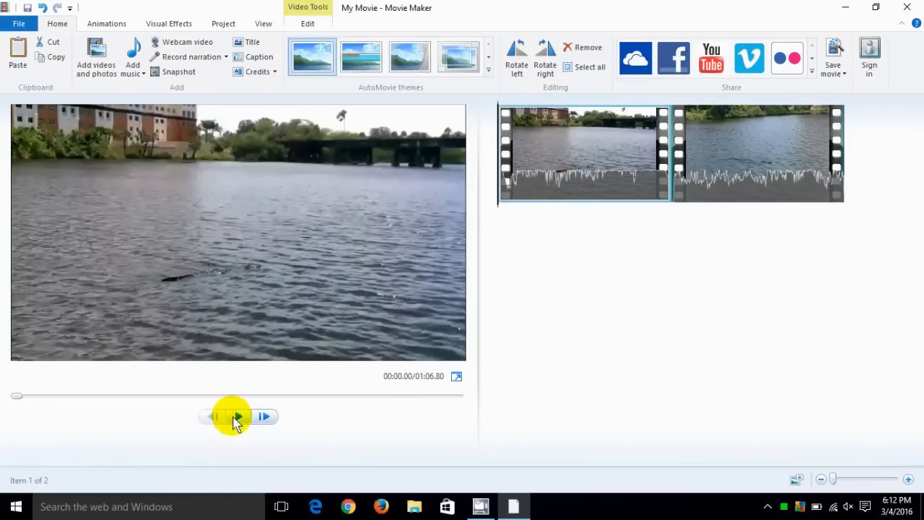
left_click(237, 417)
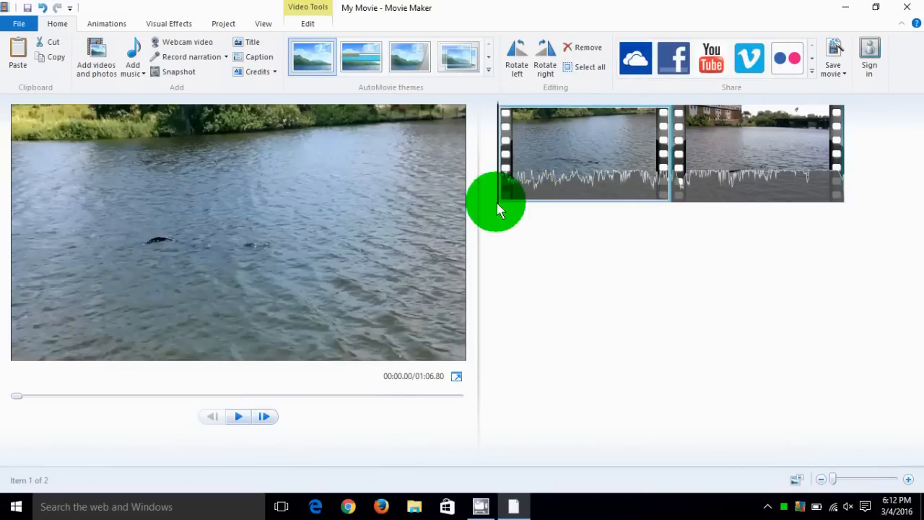
left_click(679, 151)
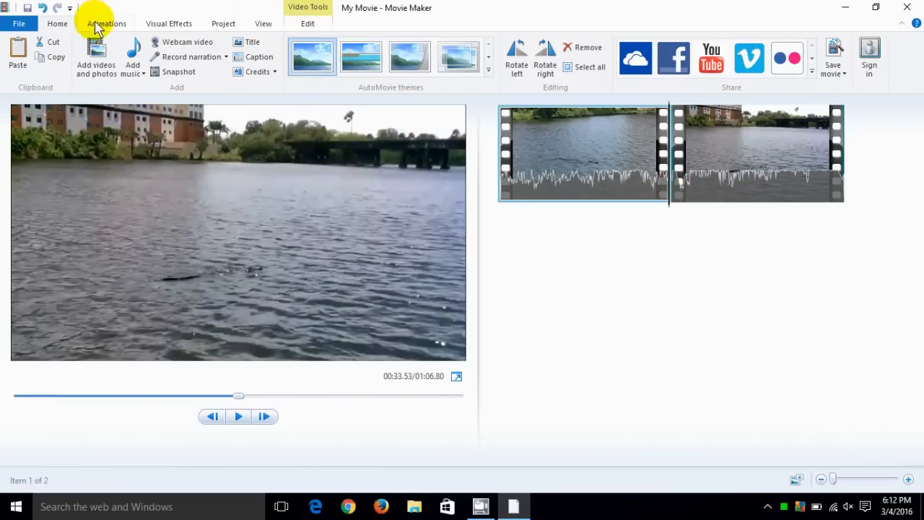
Step: Apply a Flip transition to the first alligator piece and preview the result
left_click(107, 24)
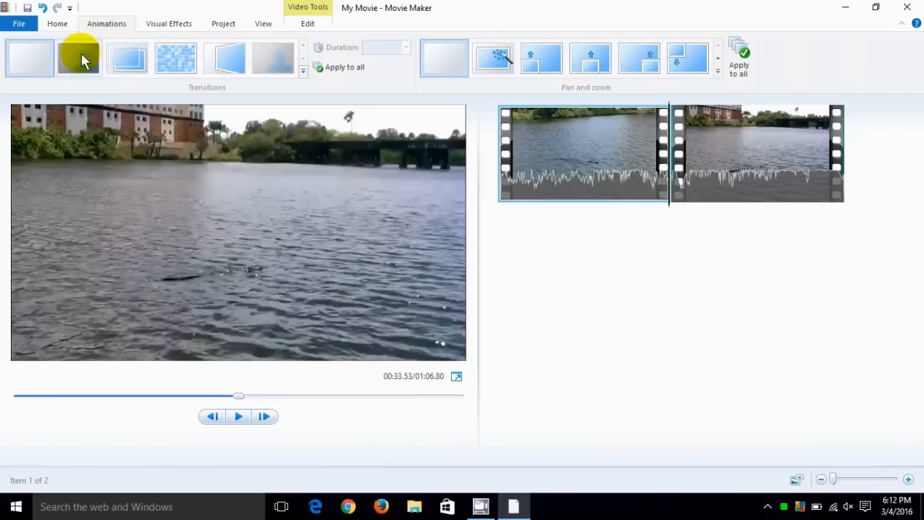
mouse_move(226, 75)
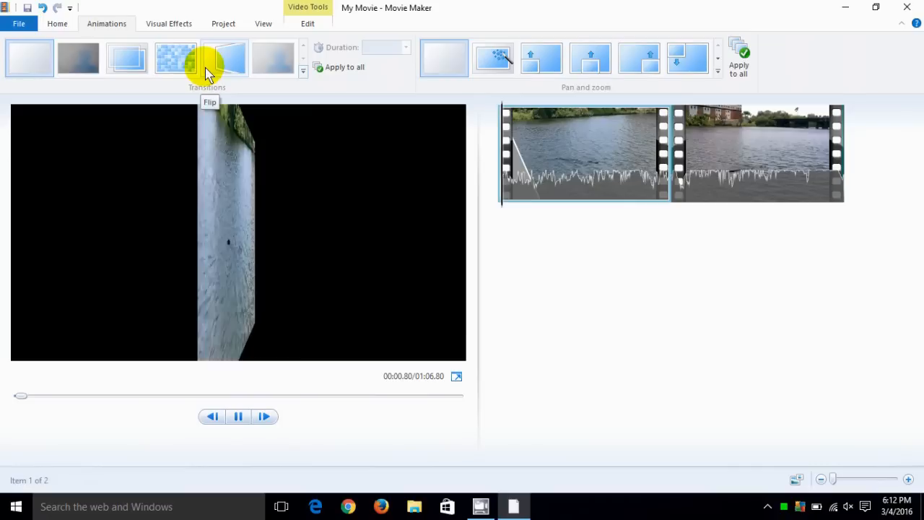
left_click(238, 417)
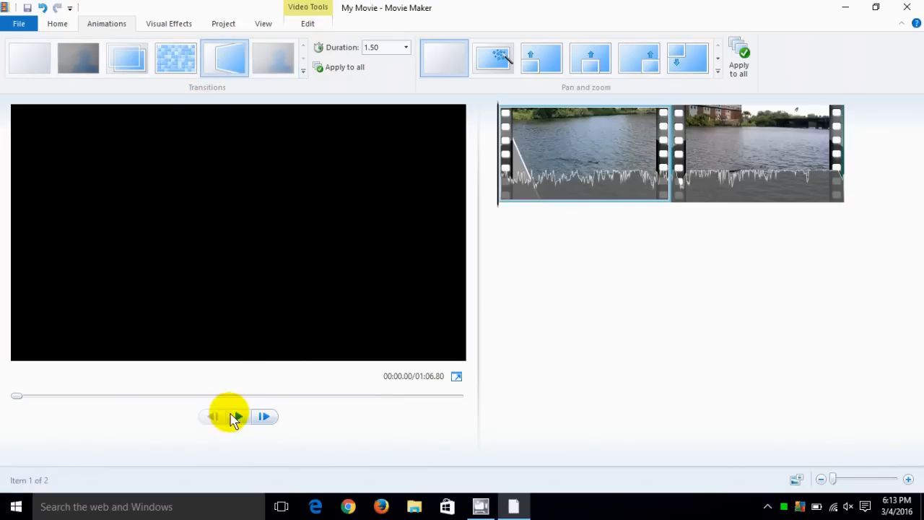
left_click(235, 417)
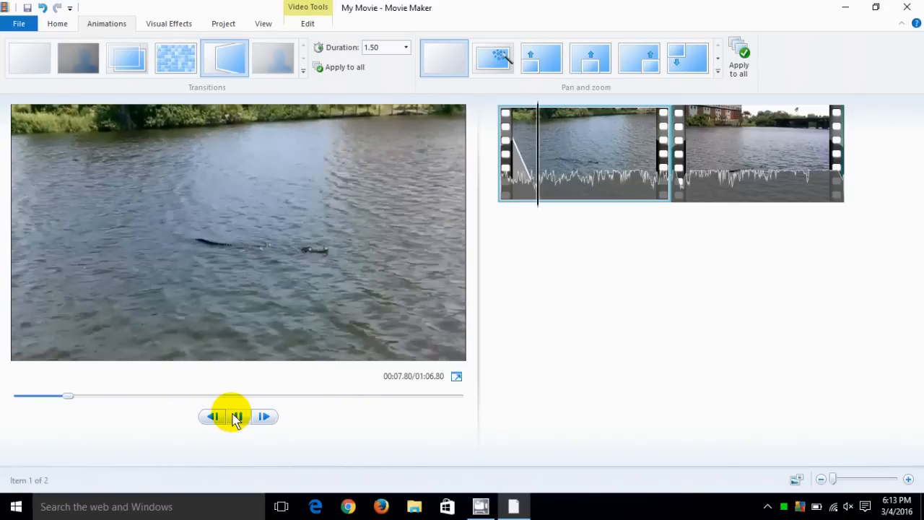
left_click(238, 416)
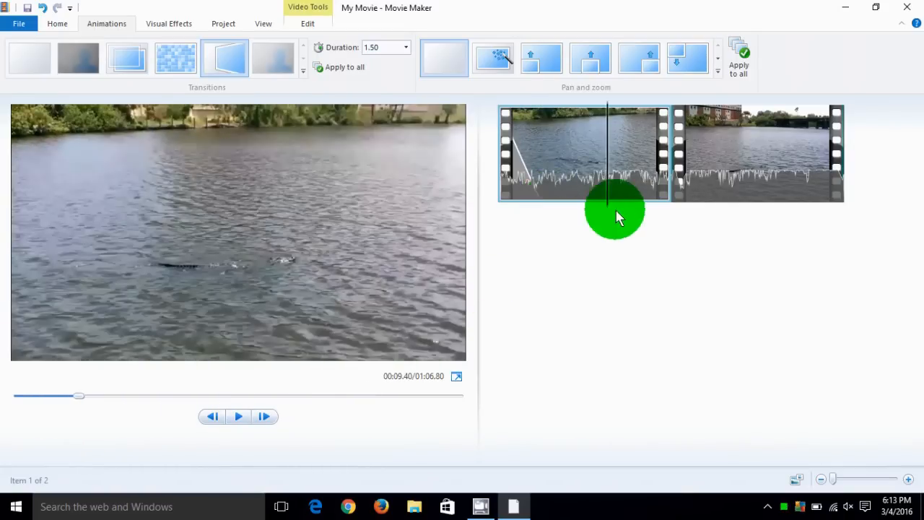
left_click(757, 153)
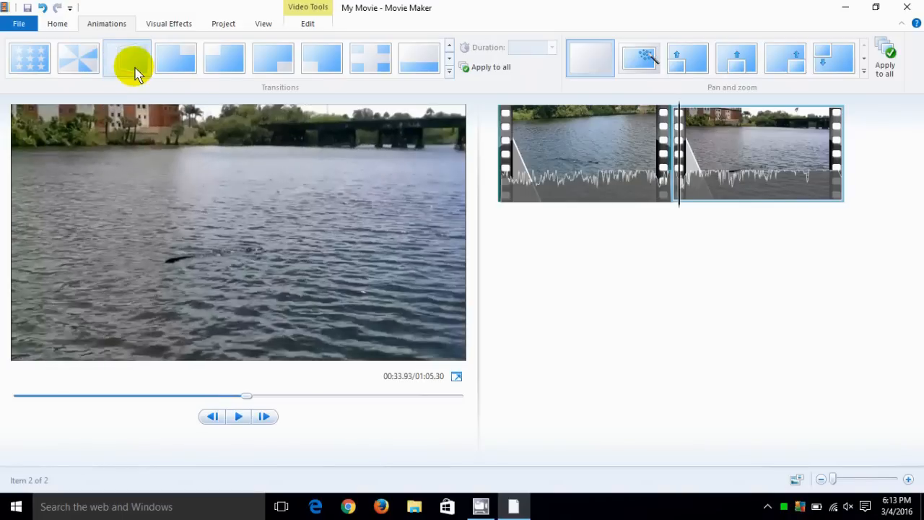
Step: Give the second 0:32.90 alligator piece a Flip transition and preview it to 0:39.43
left_click(127, 60)
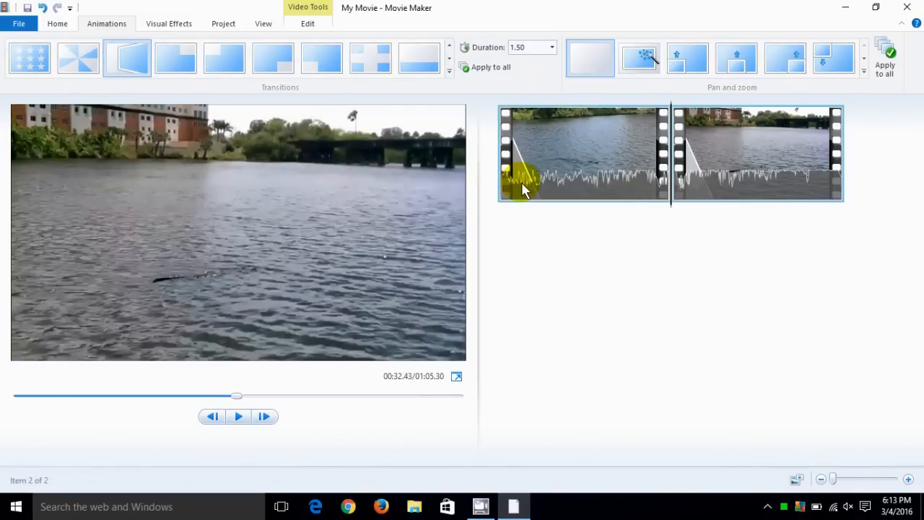
mouse_move(701, 159)
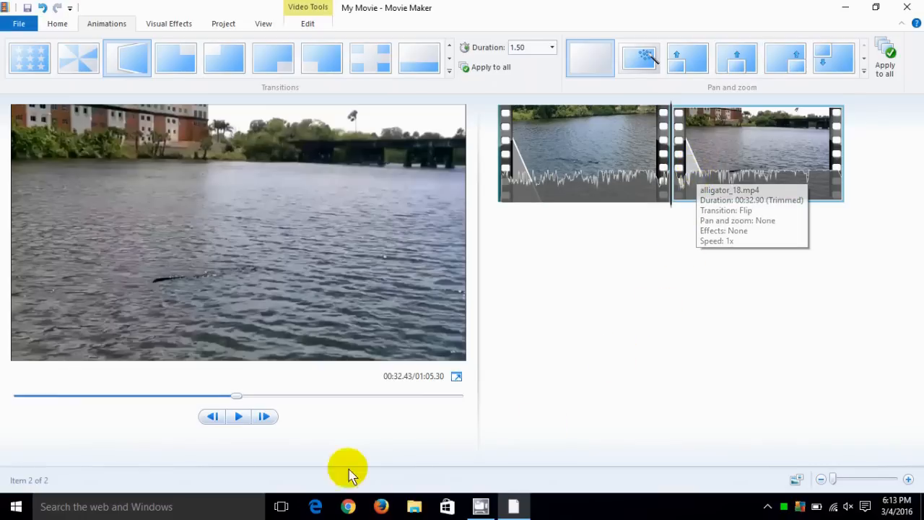
left_click(238, 417)
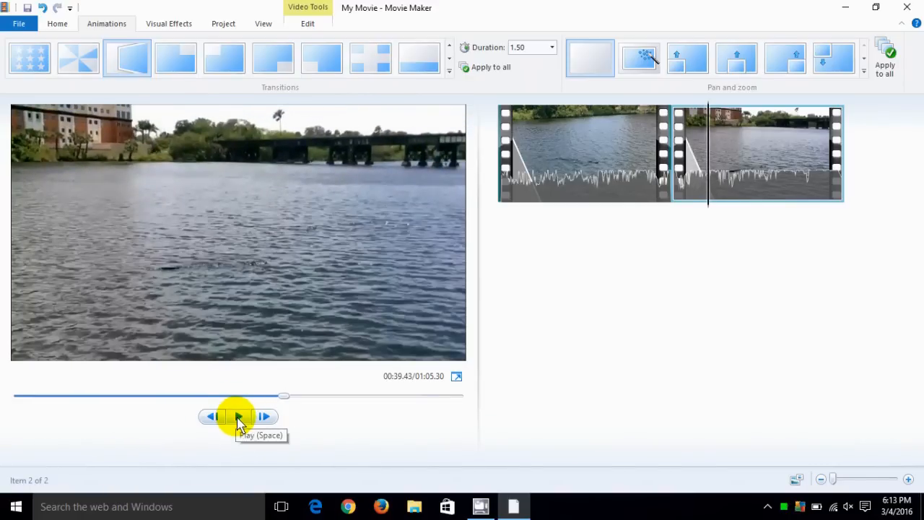
mouse_move(617, 286)
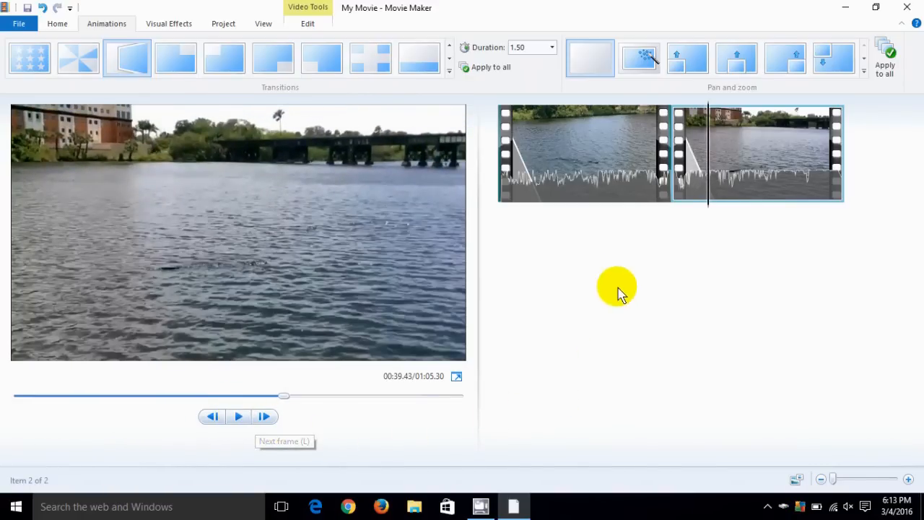
mouse_move(106, 29)
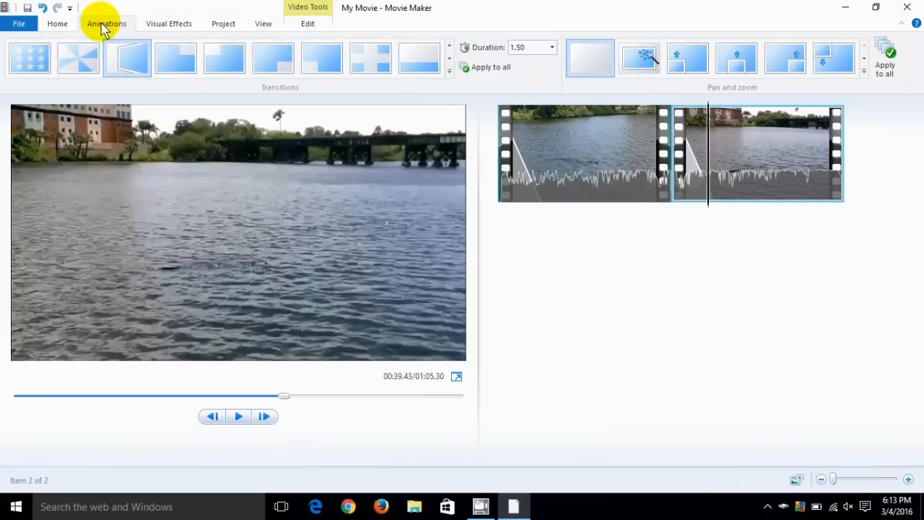
left_click(55, 24)
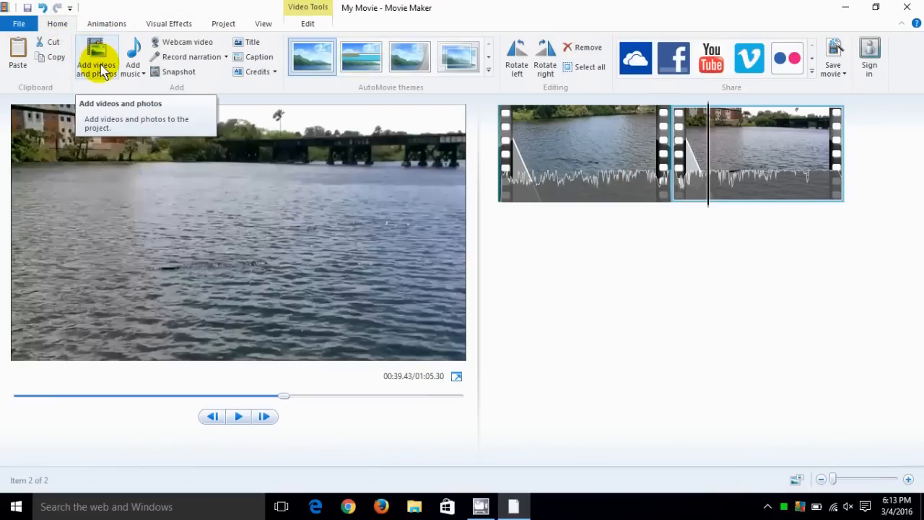
Step: Add the Snapshot 1 crane photo and drag it between the two alligator clips
left_click(96, 55)
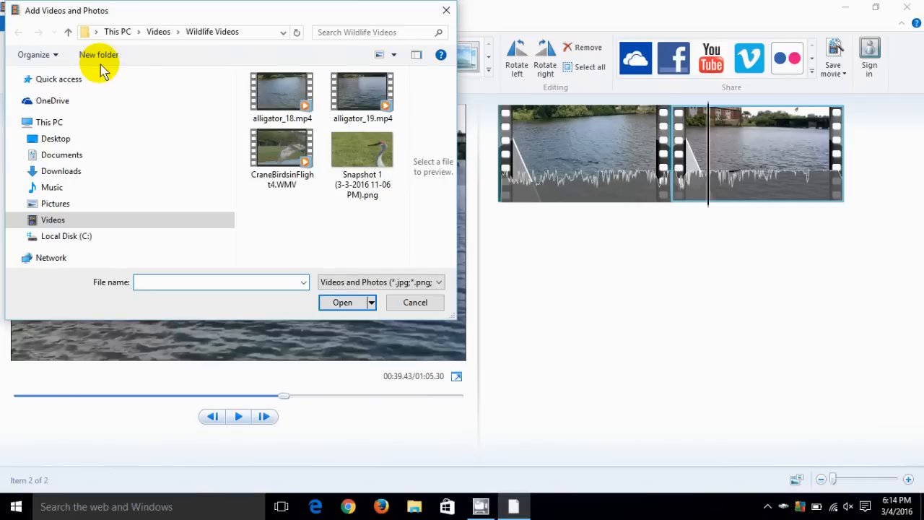
mouse_move(180, 71)
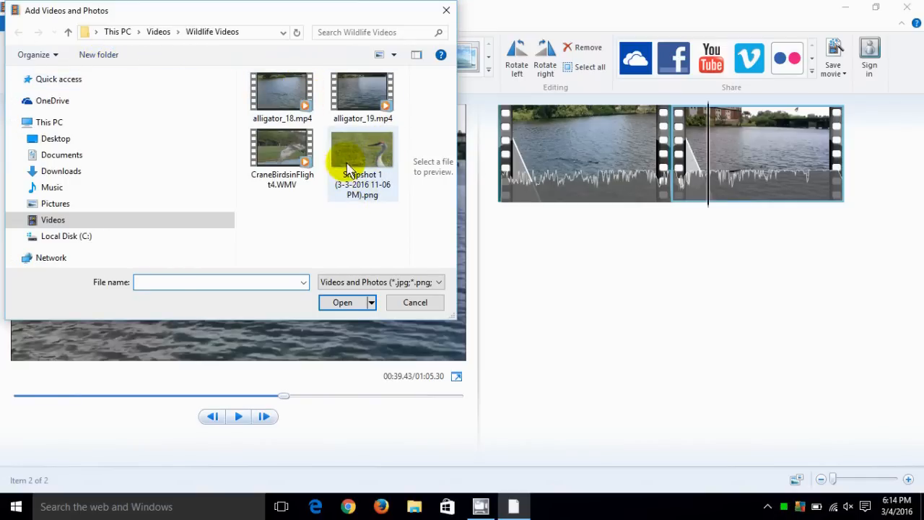
left_click(362, 152)
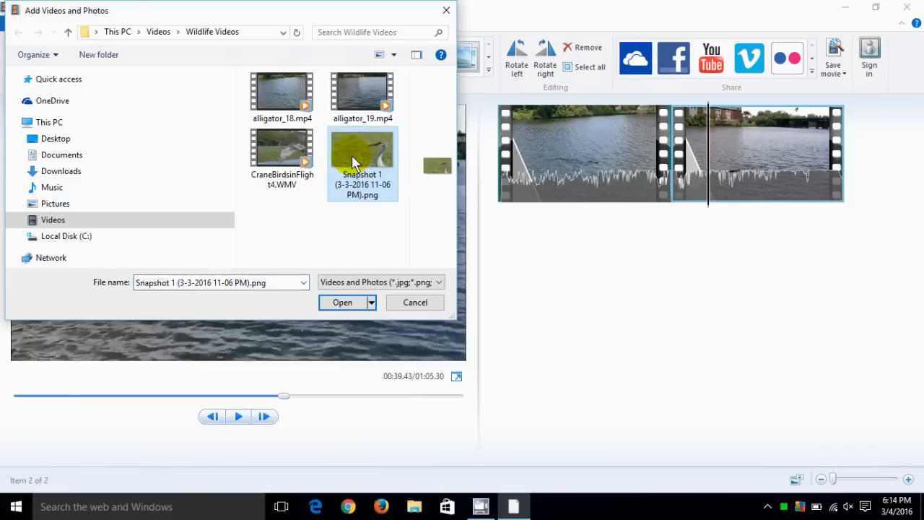
left_click(342, 302)
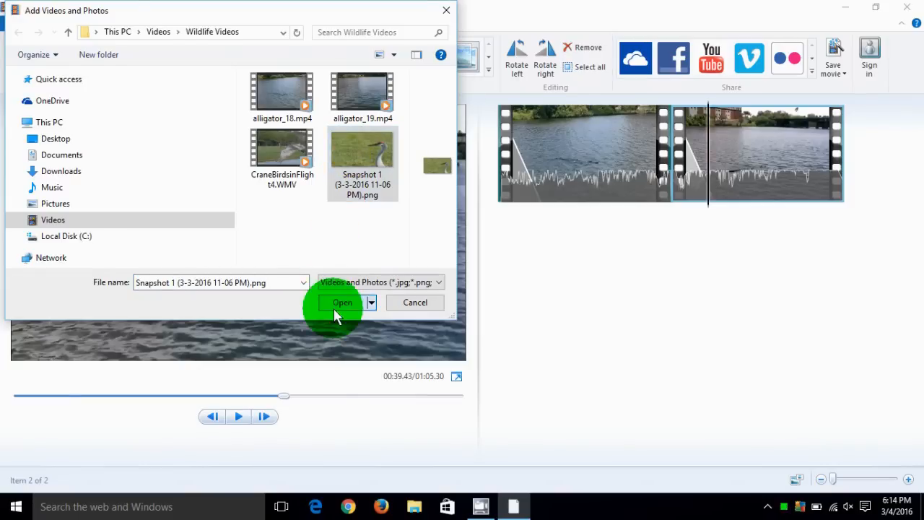
left_click(342, 303)
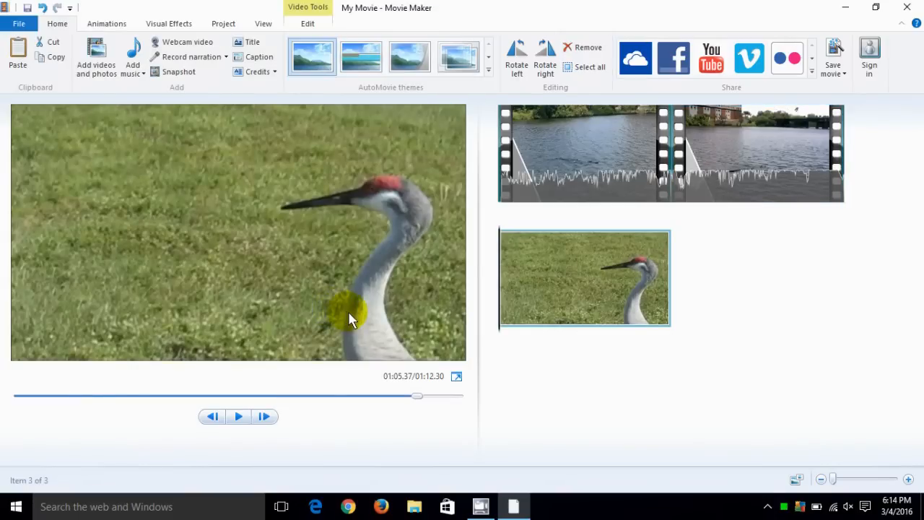
left_click_drag(585, 278, 607, 260)
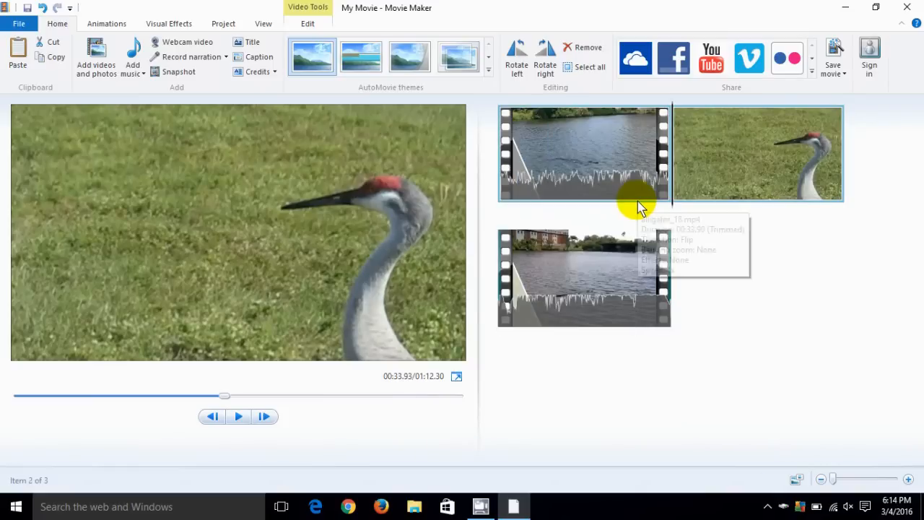
mouse_move(664, 217)
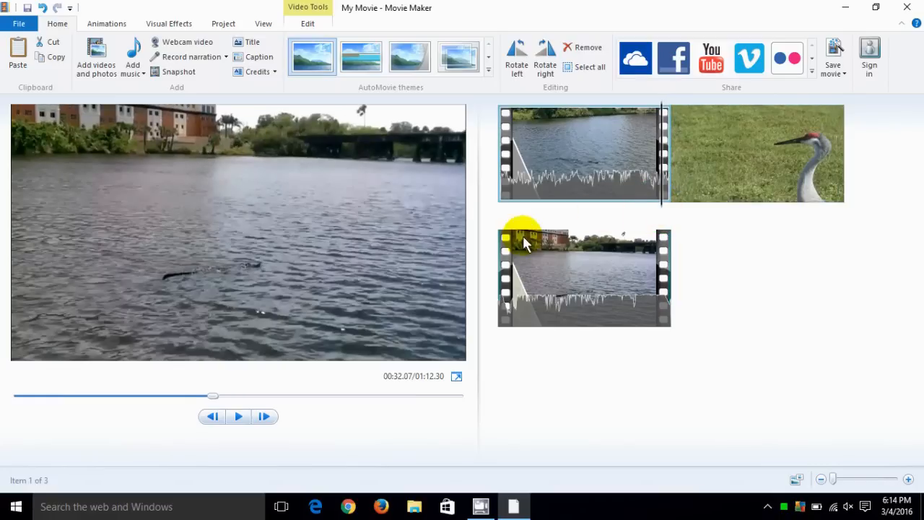
left_click(238, 417)
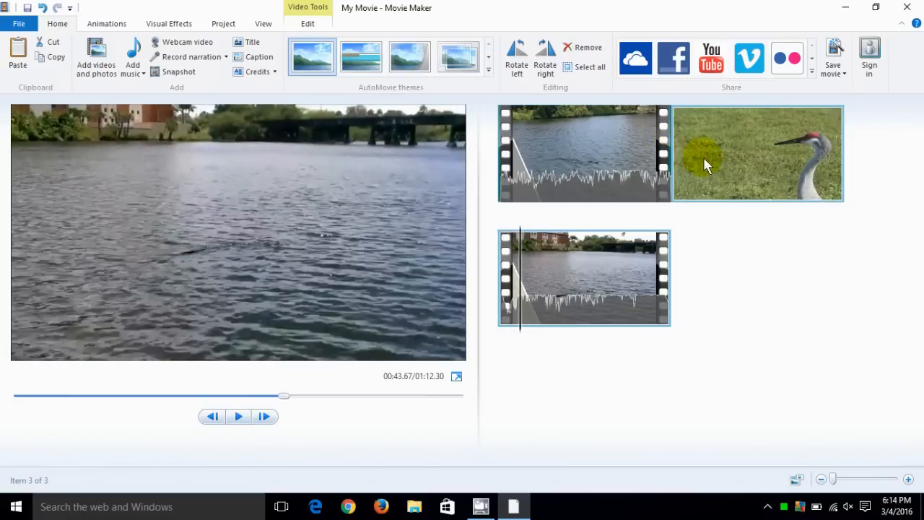
Step: Remove the crane snapshot, leaving the two alligator pieces totalling 1:05.30
right_click(706, 165)
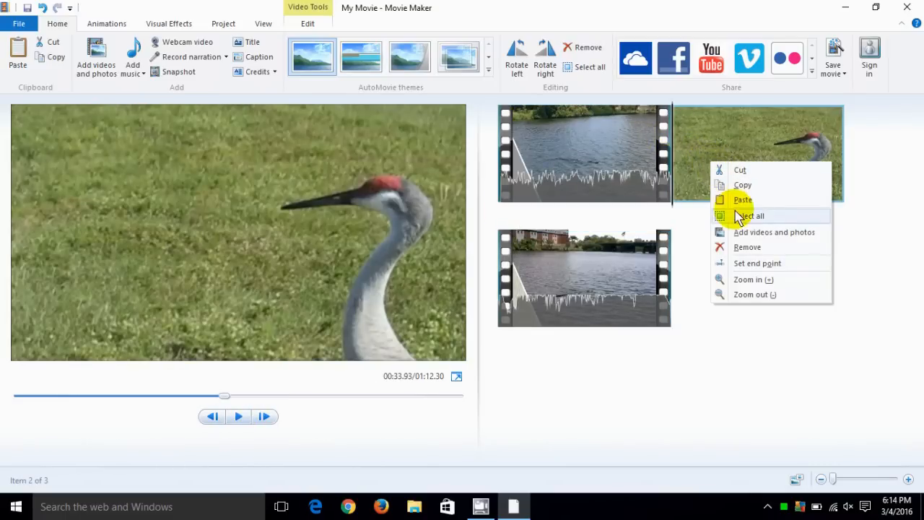
left_click(748, 247)
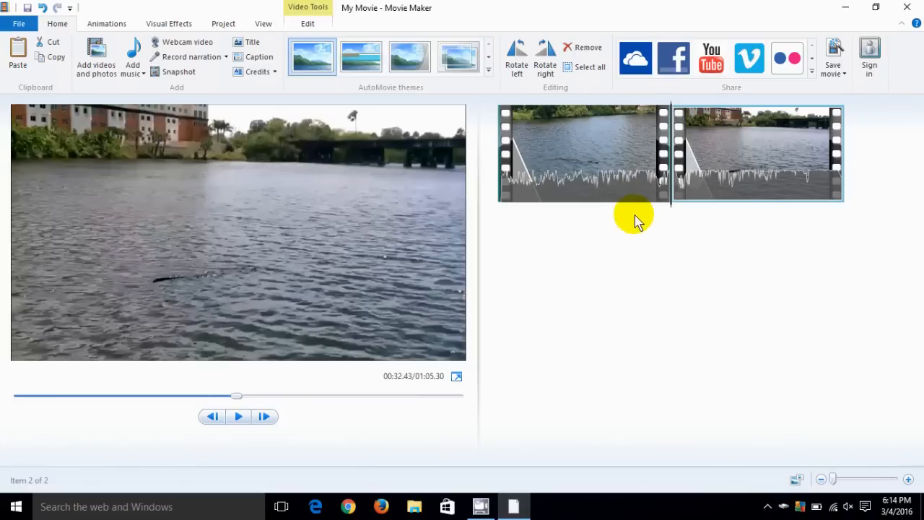
right_click(704, 186)
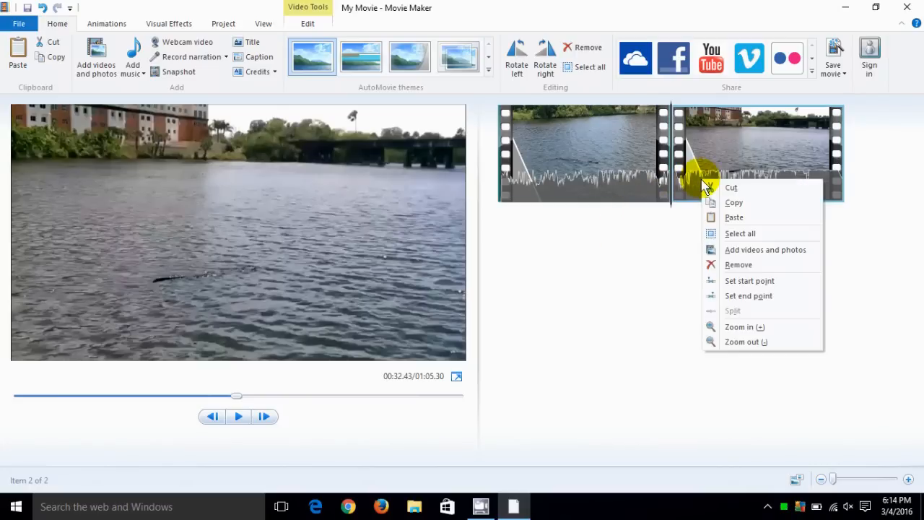
mouse_move(723, 196)
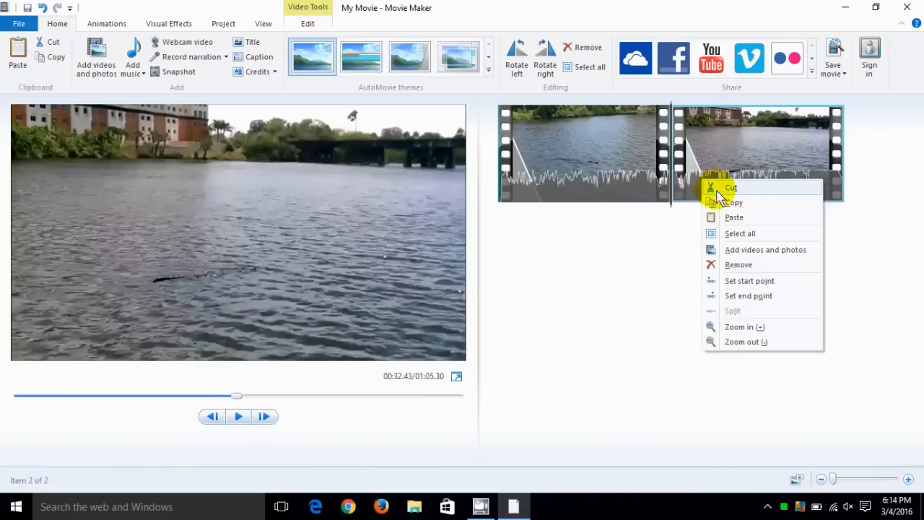
left_click(765, 250)
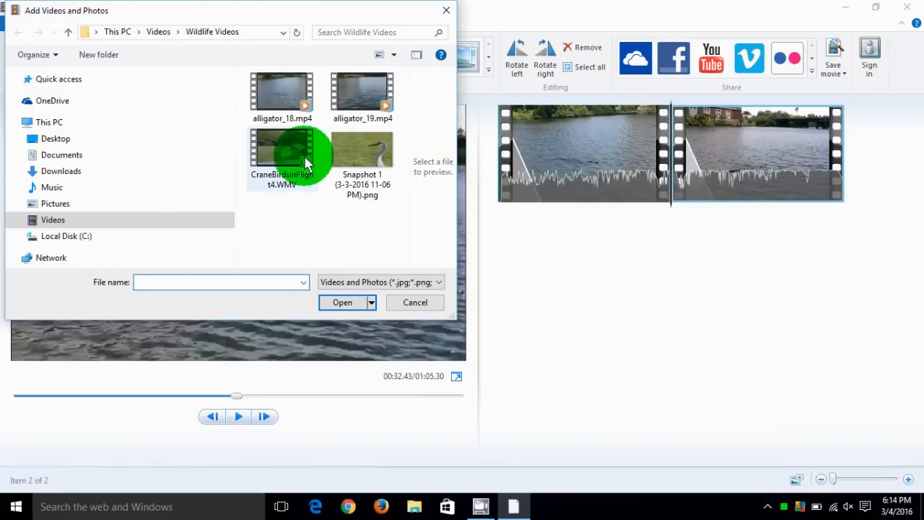
Step: Append CraneBirdsinFlight4.WMV (21.76 s) after the alligator clips and preview its playback
left_click(342, 303)
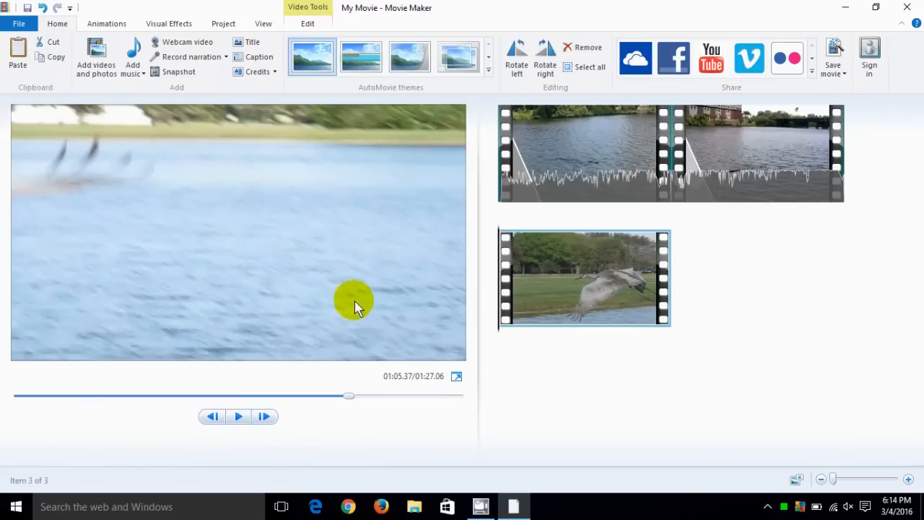
mouse_move(584, 278)
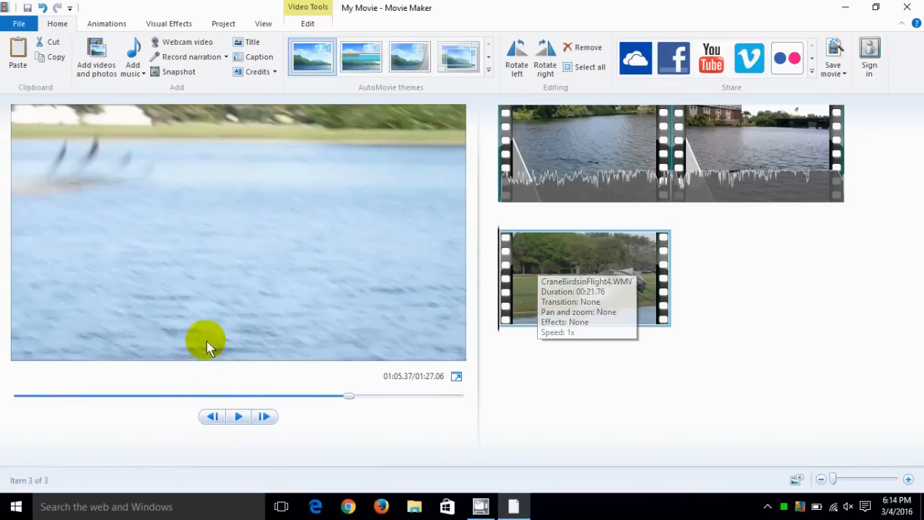
left_click(238, 417)
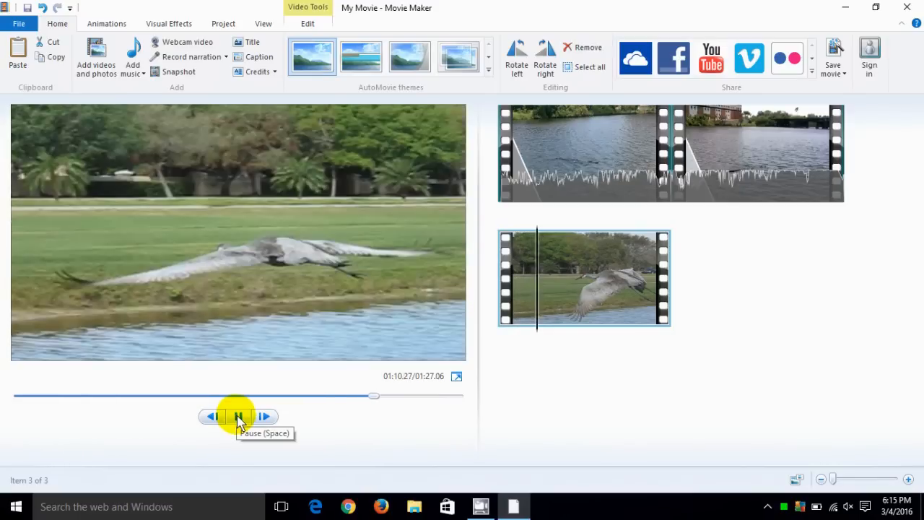
left_click(238, 417)
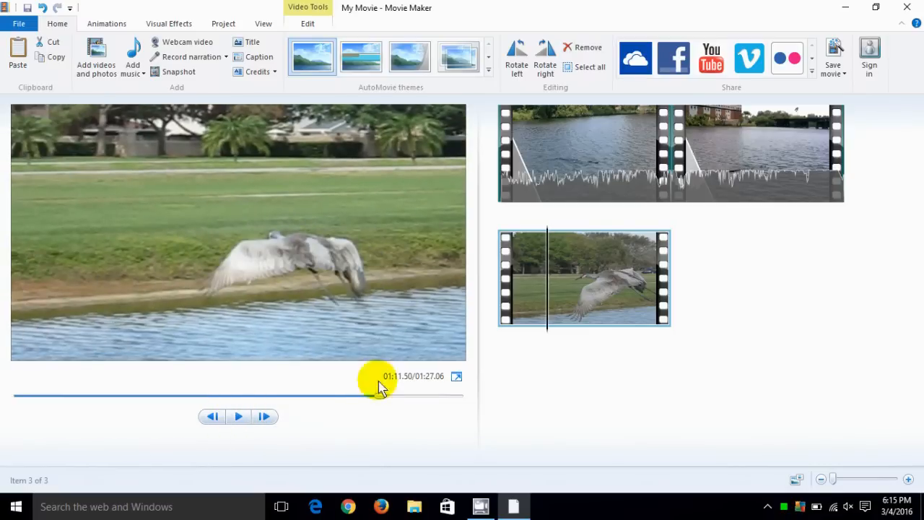
mouse_move(506, 336)
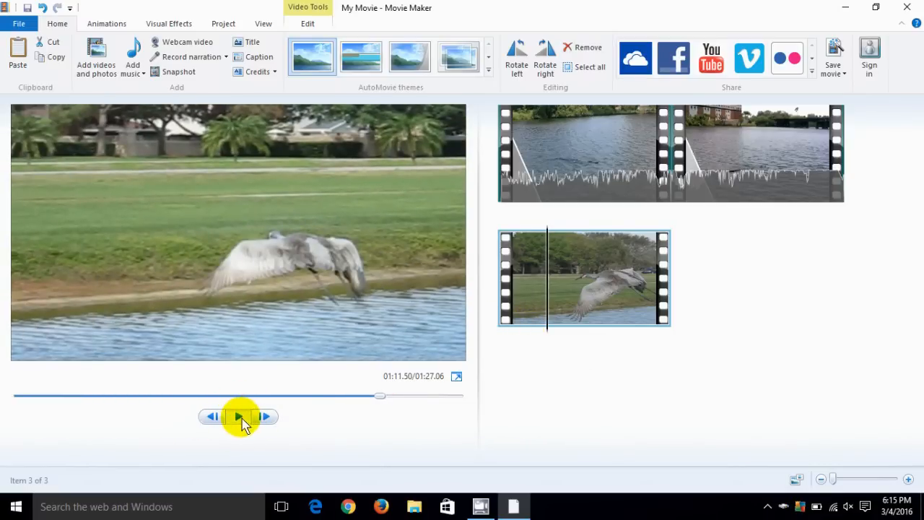
left_click(239, 417)
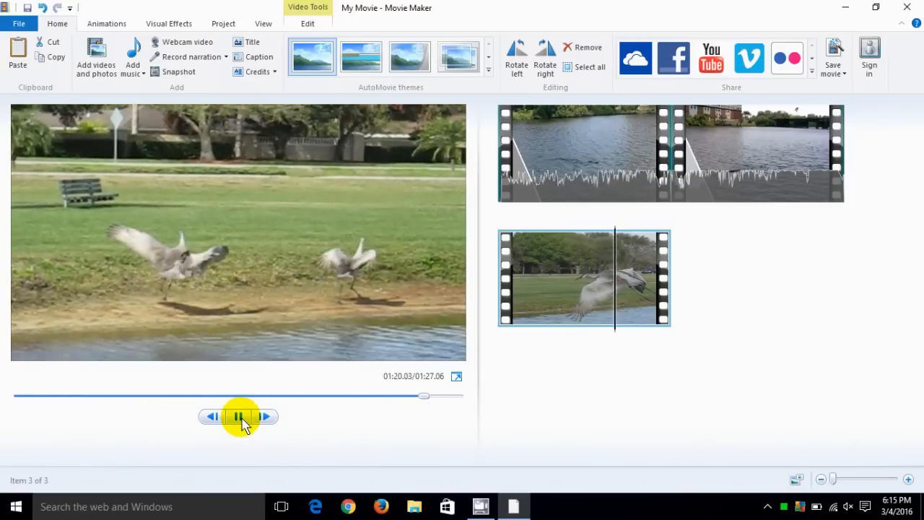
left_click(238, 416)
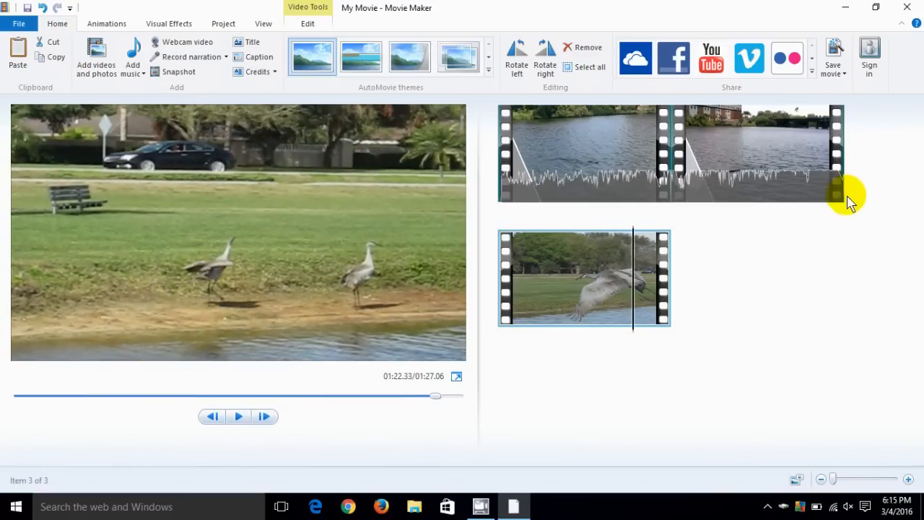
left_click(834, 191)
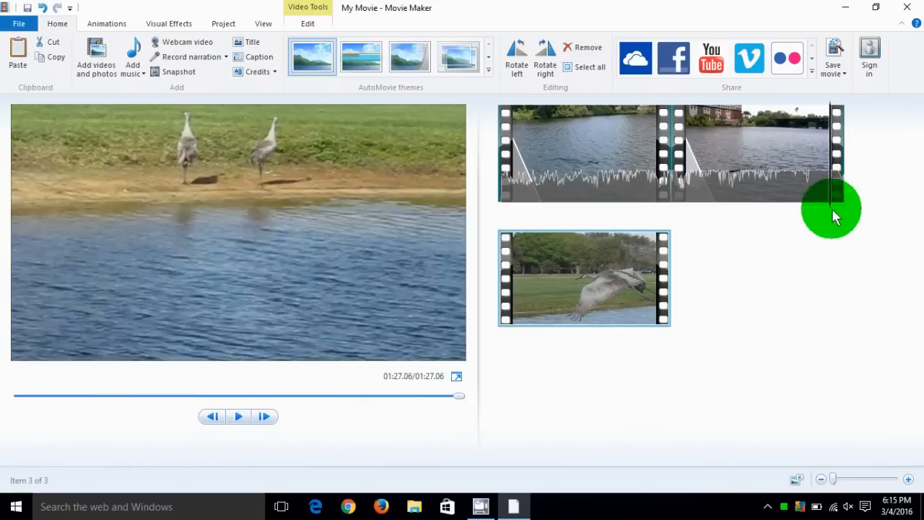
left_click(758, 151)
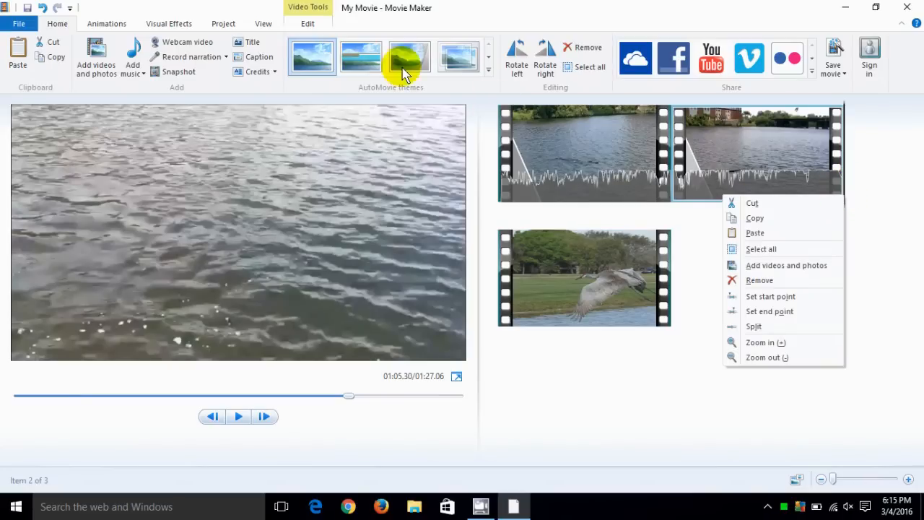
Step: Preview the second alligator clip's existing Flip transition from the Animations tab
left_click(97, 23)
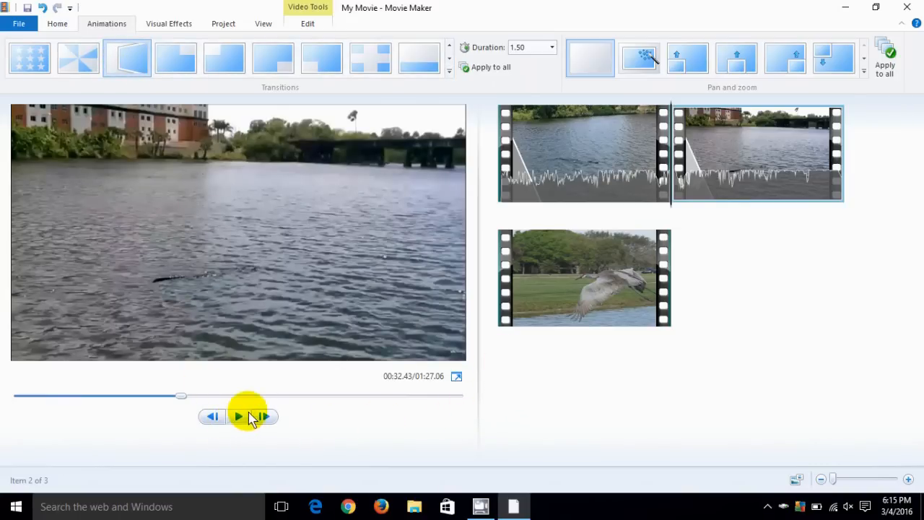
left_click(238, 417)
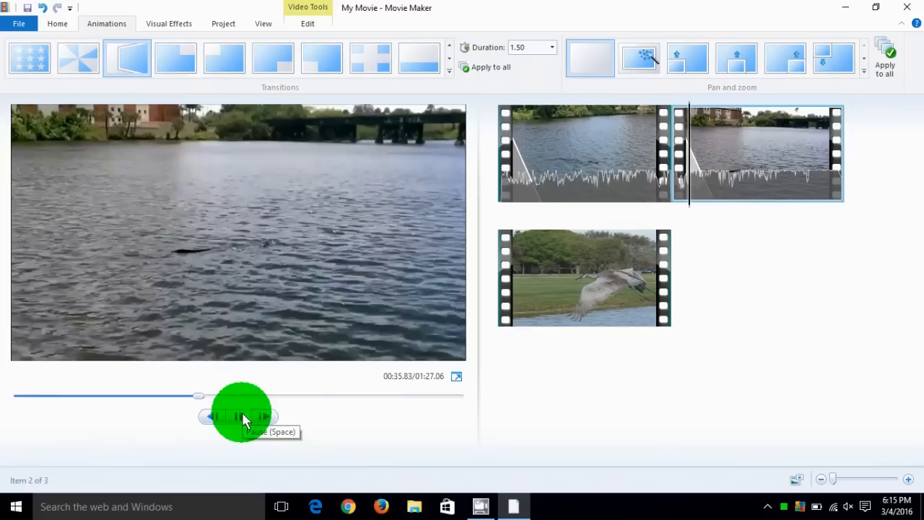
left_click(239, 417)
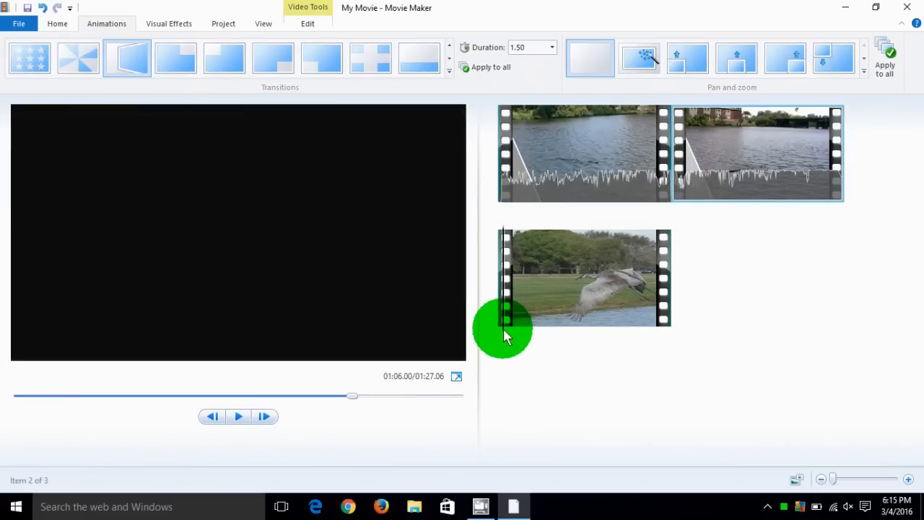
Step: Apply the Flip transition to the crane flight clip and replay the 1:25.56 movie
left_click(585, 278)
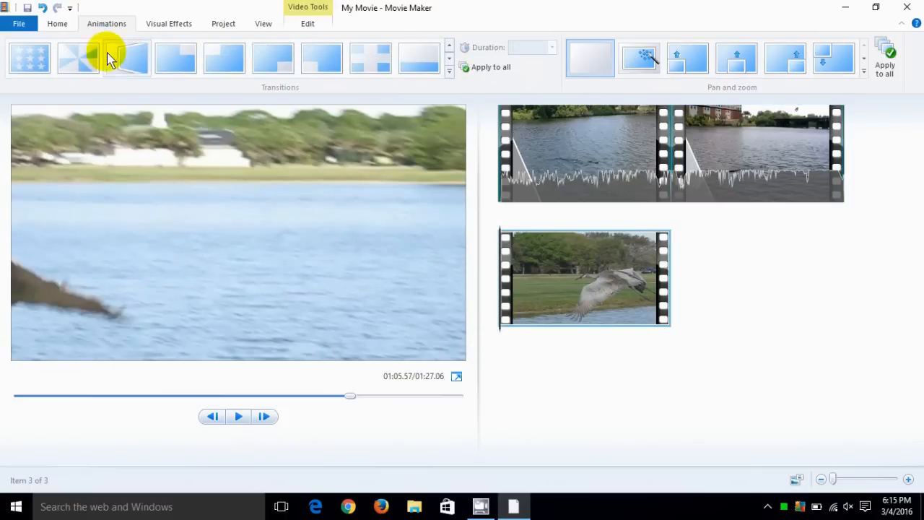
left_click(122, 57)
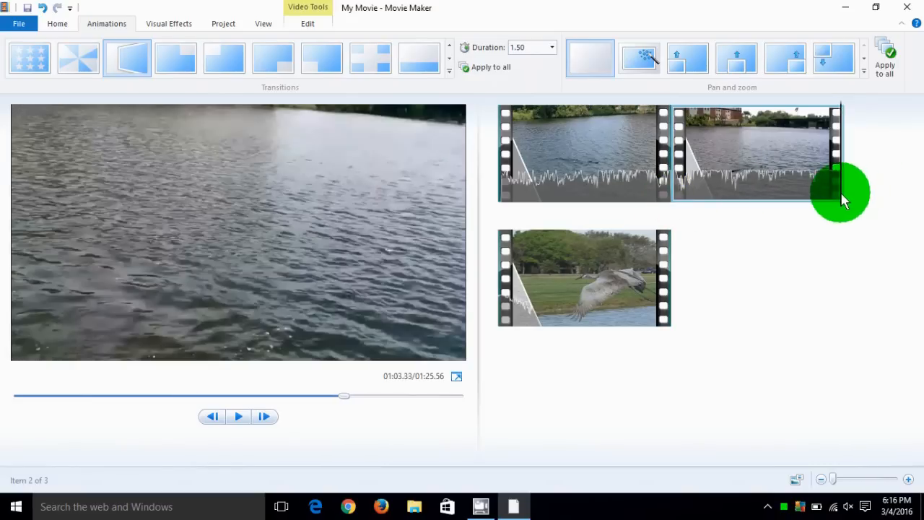
left_click(238, 417)
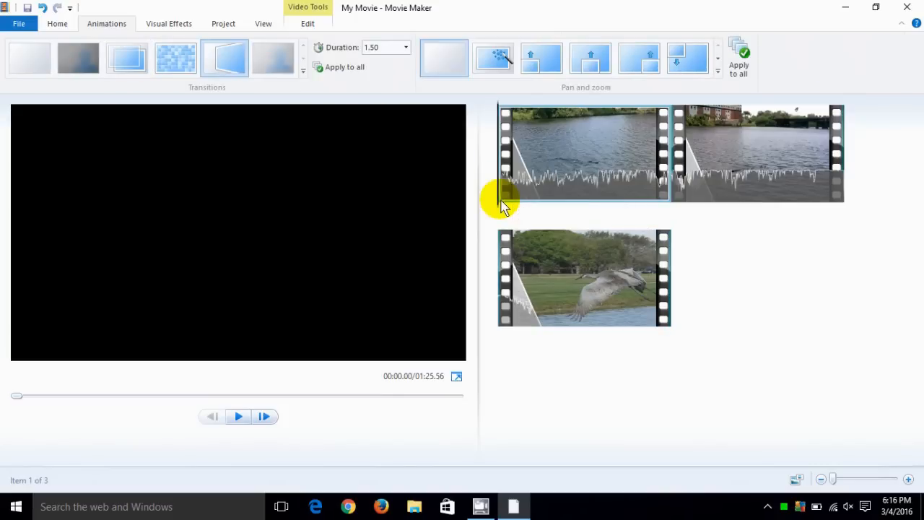
left_click(238, 417)
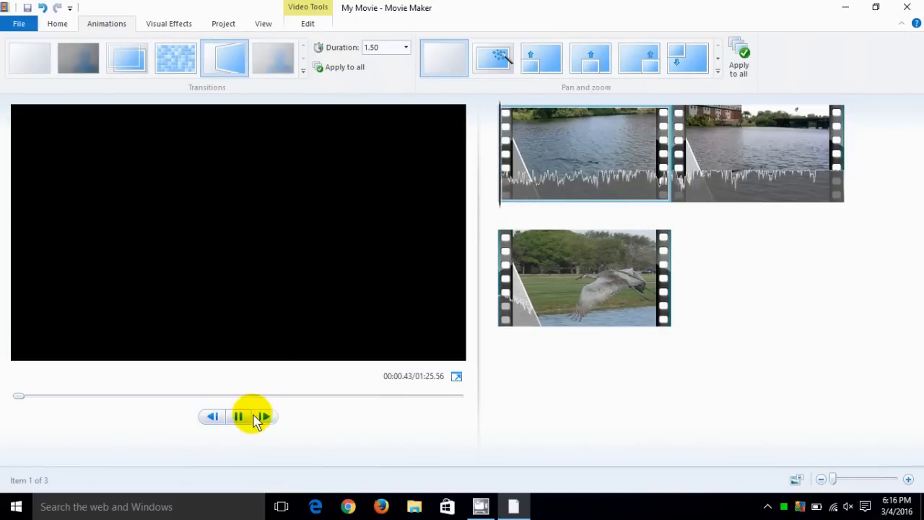